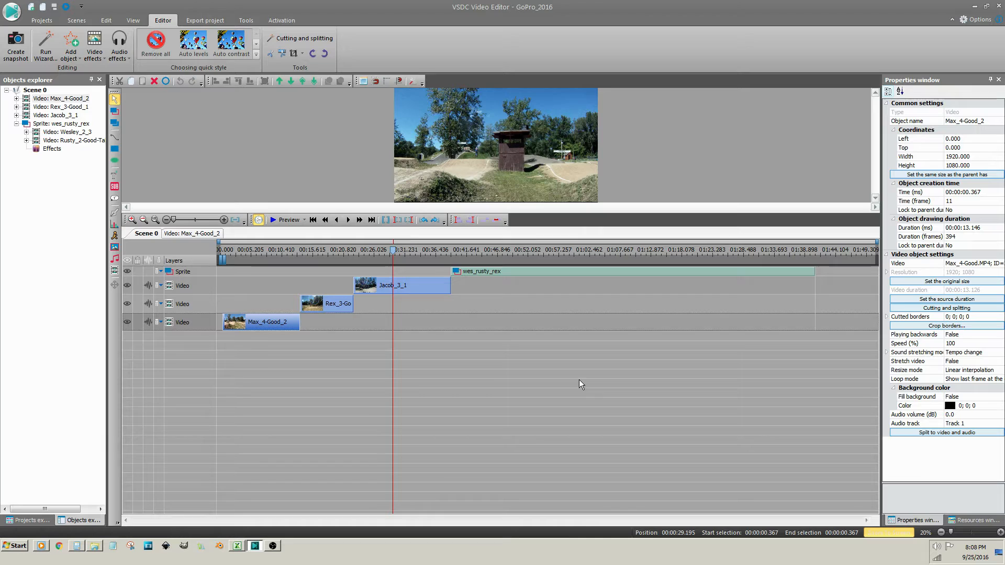
# Set the work-area start at Max_4-Good_2's beginning and move the playhead to about 7 seconds
pyautogui.rightClick(268, 322)
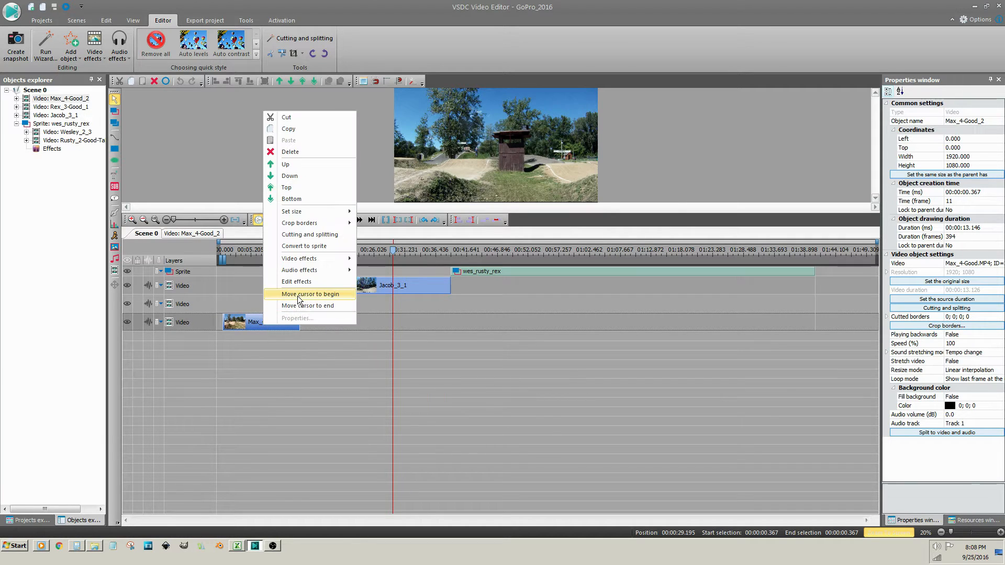
pyautogui.click(311, 294)
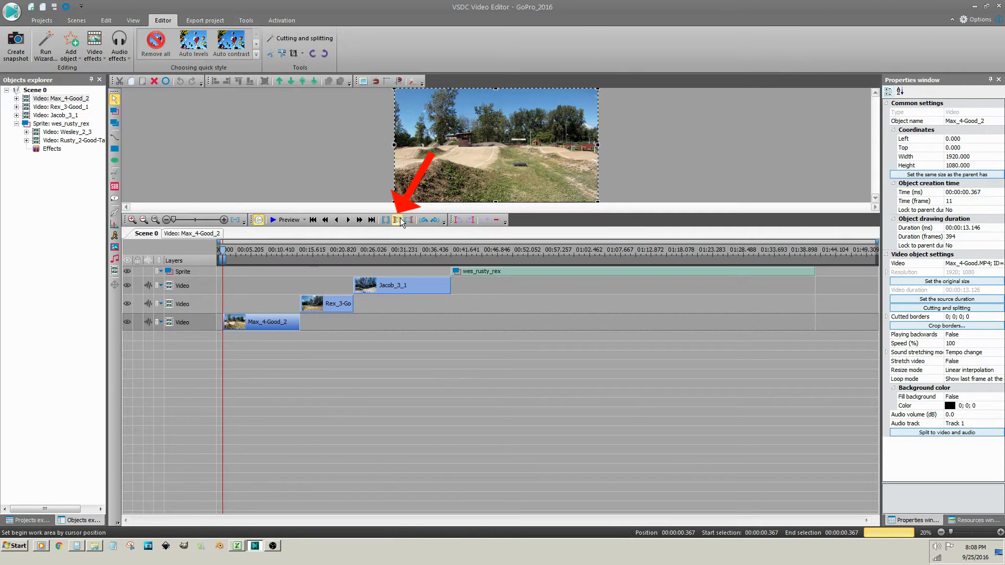
pyautogui.moveTo(402, 220)
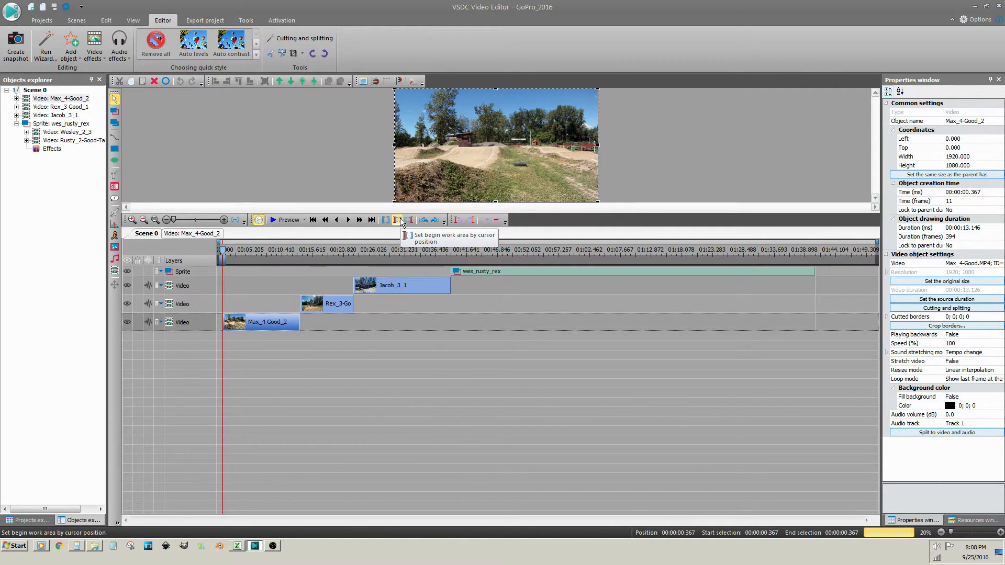
pyautogui.moveTo(348, 314)
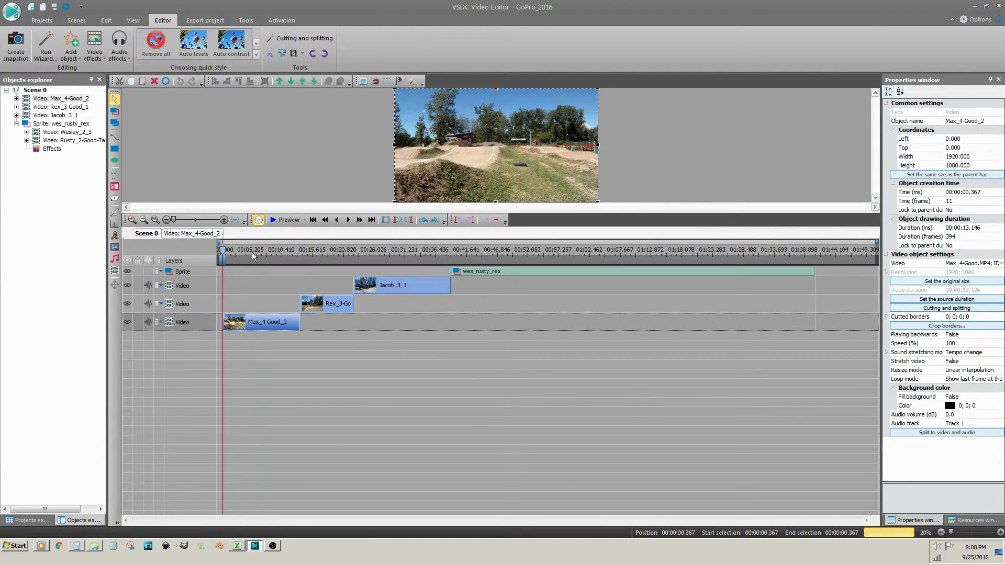
pyautogui.click(252, 249)
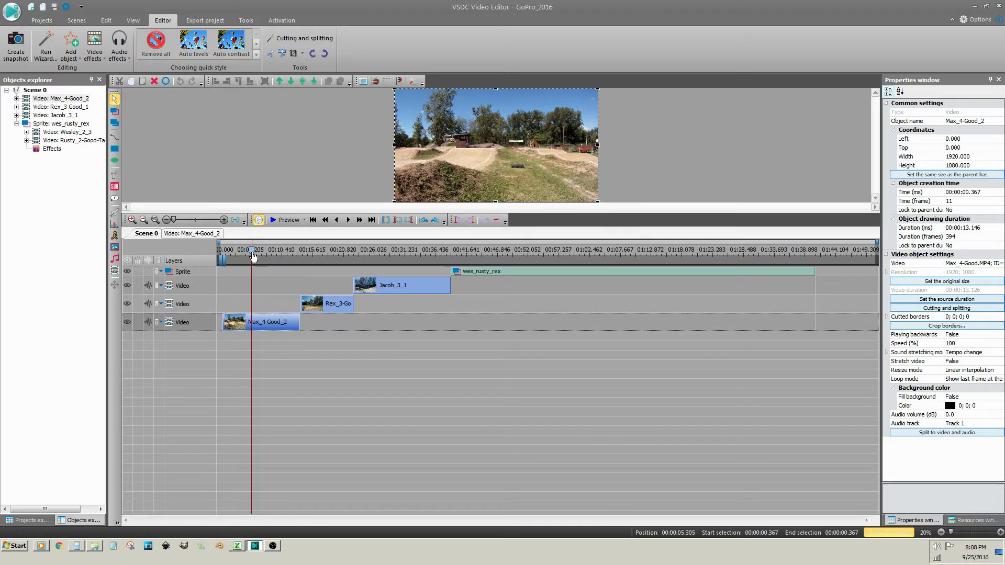
pyautogui.moveTo(261, 265)
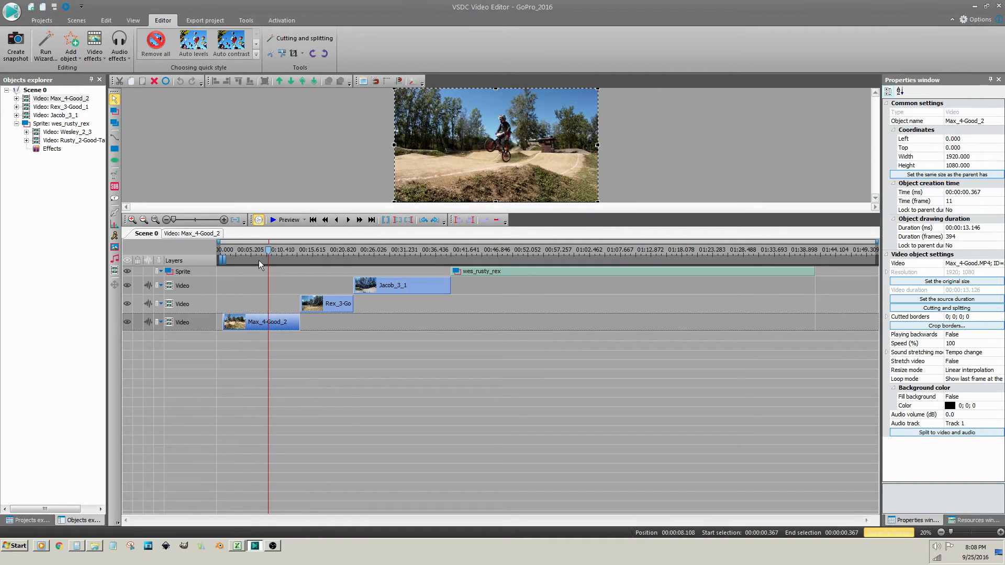
pyautogui.click(263, 250)
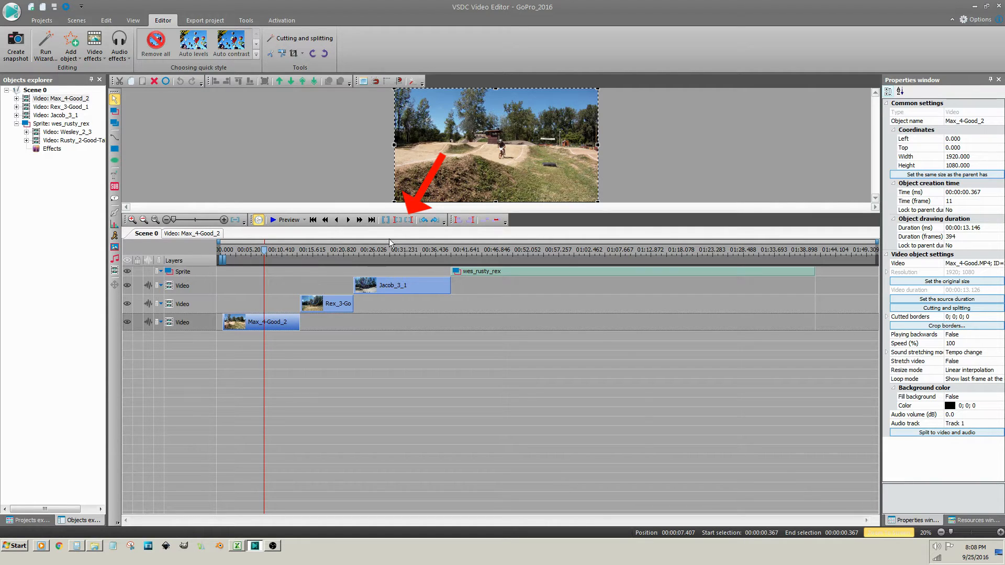
pyautogui.moveTo(408, 220)
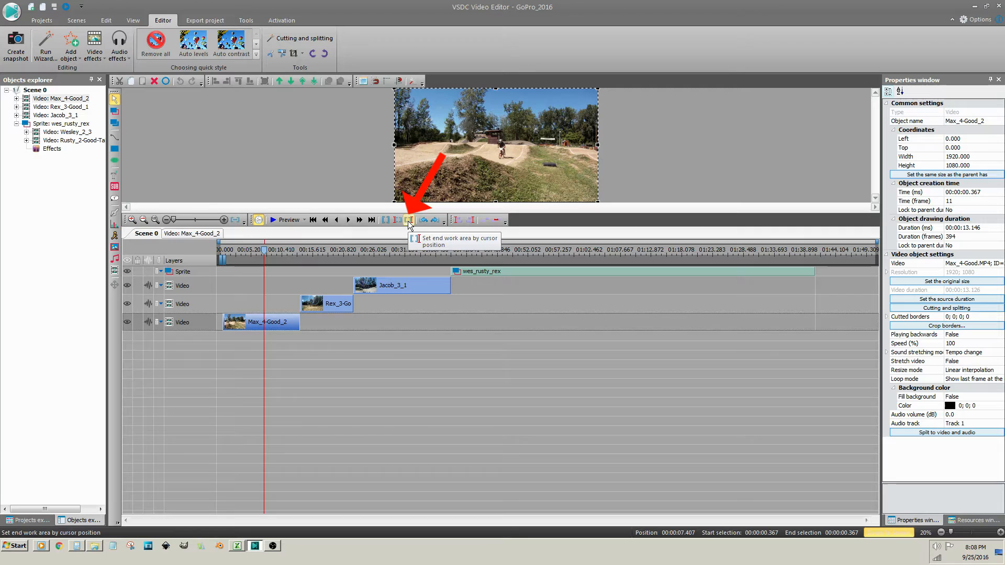
# End the work area at the playhead and cut that opening section out of Max_4-Good_2
pyautogui.click(408, 220)
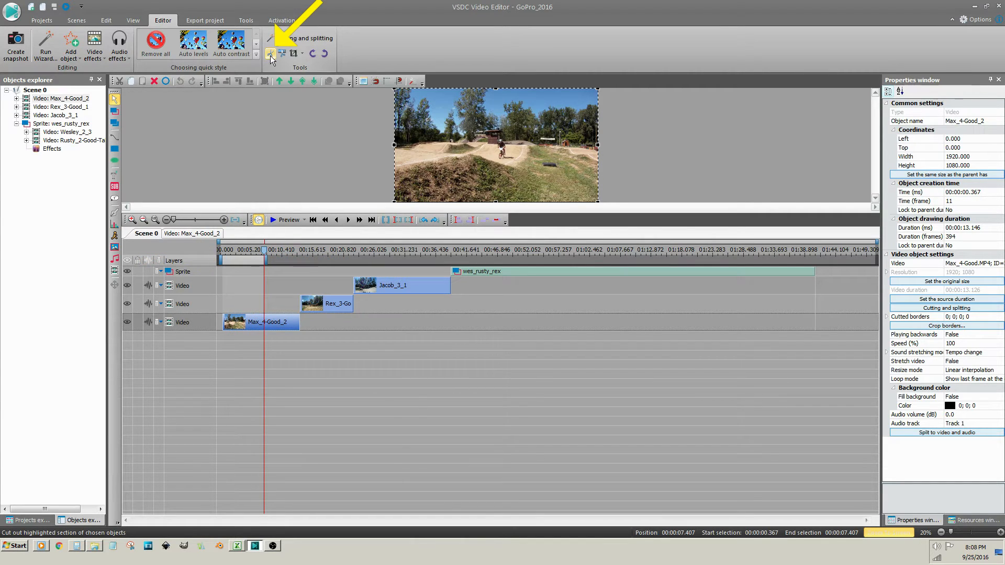
pyautogui.click(271, 53)
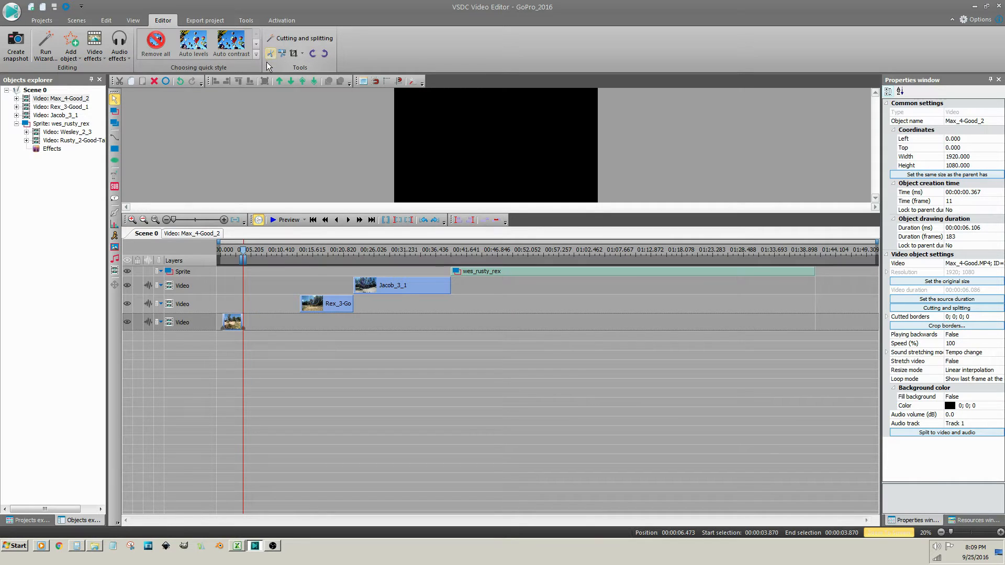
pyautogui.moveTo(330, 303)
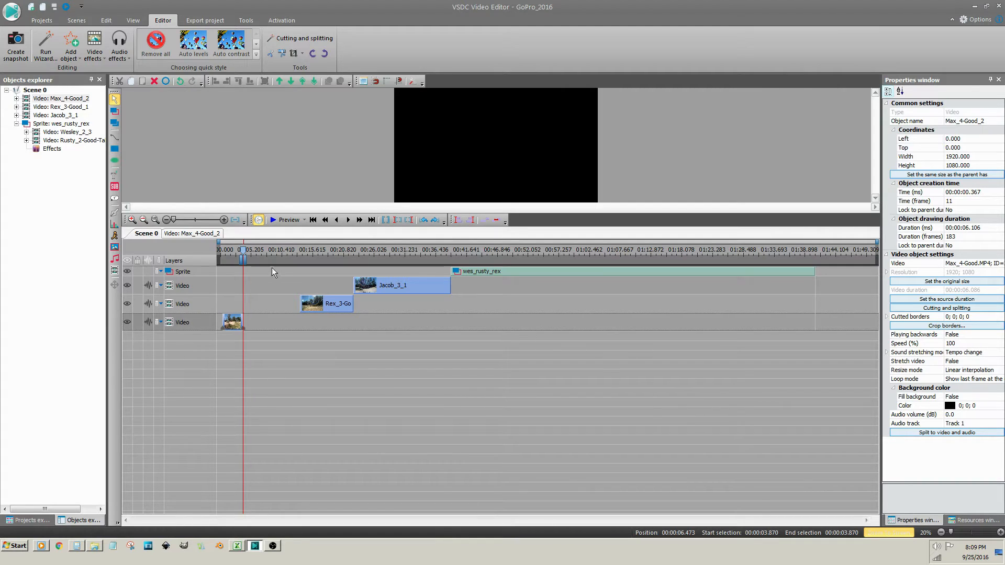
pyautogui.click(283, 219)
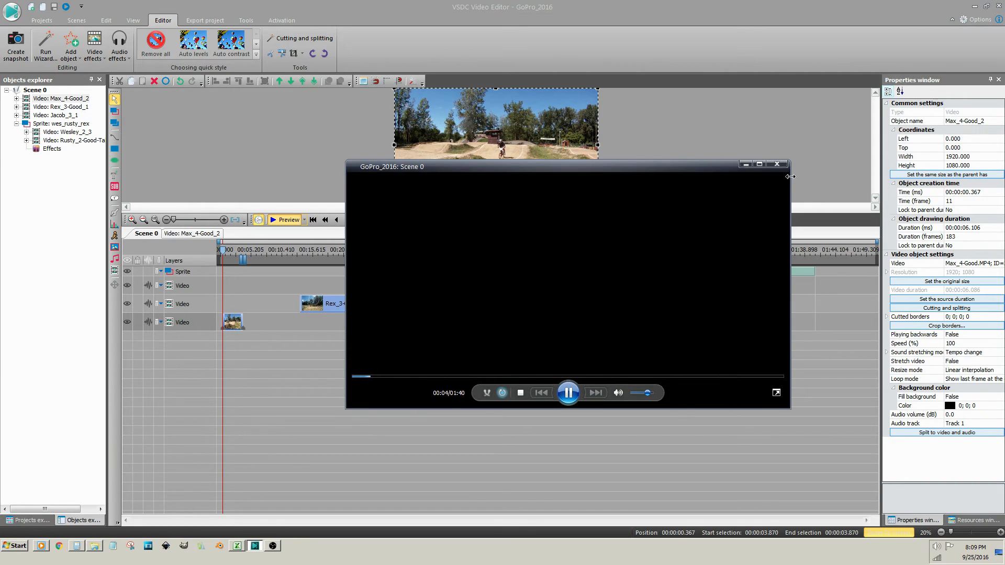
pyautogui.click(776, 163)
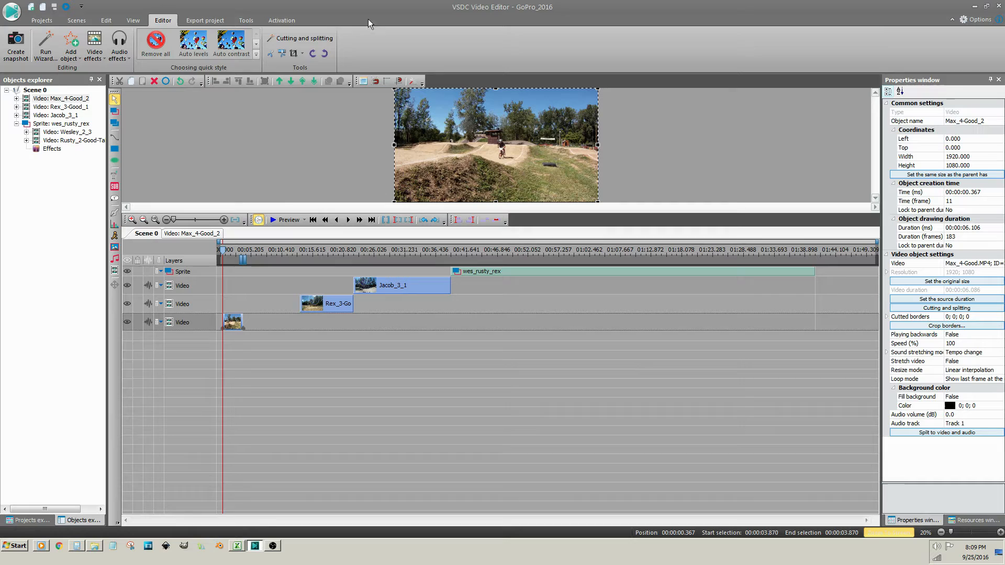
# Move the playhead to Rex_3-Good_1's start and set it as the work-area beginning
pyautogui.rightClick(327, 303)
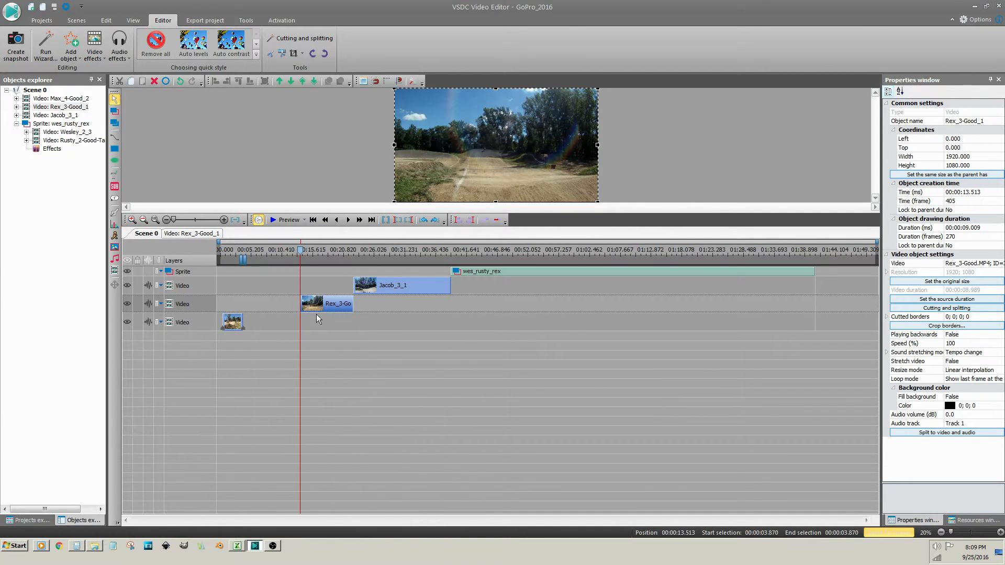
pyautogui.click(397, 220)
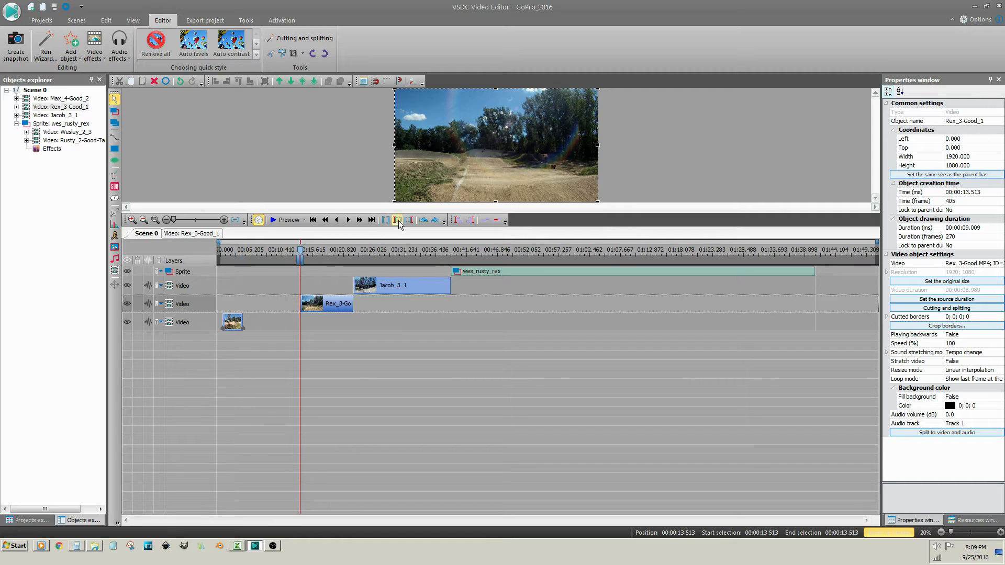
pyautogui.click(314, 250)
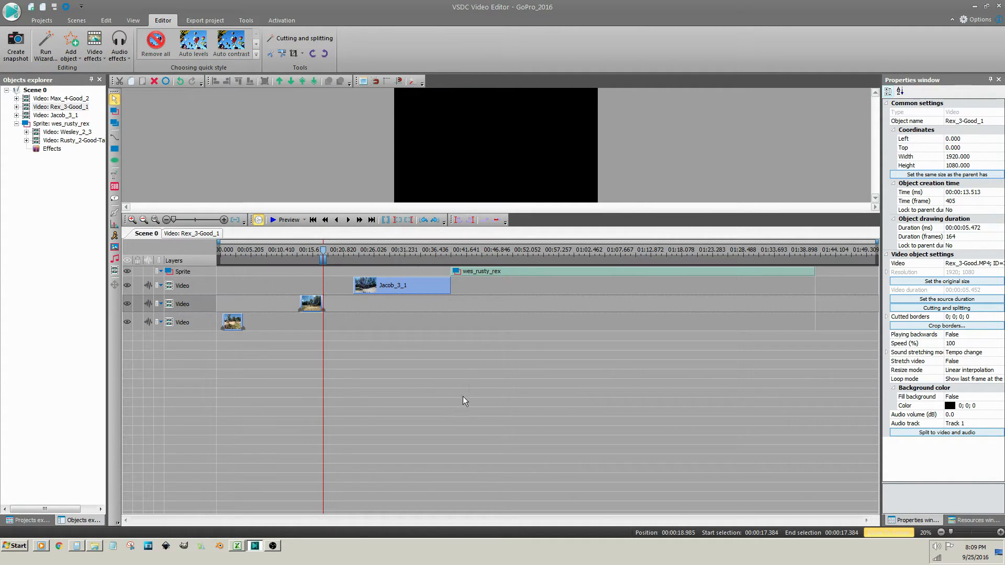
pyautogui.moveTo(697, 142)
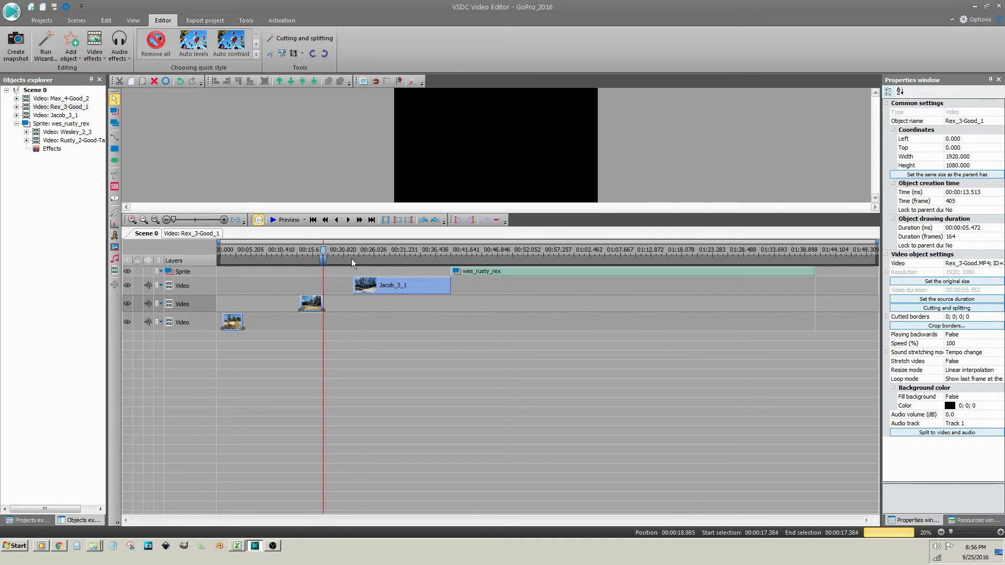
# Place the playhead inside Jacob_3_1 and bring up that clip's context menu
pyautogui.click(358, 255)
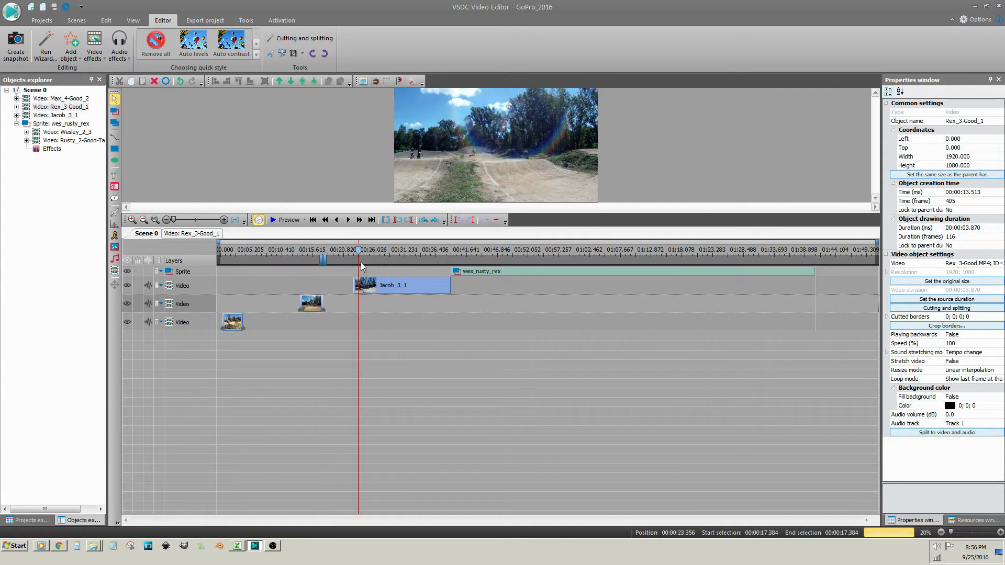
pyautogui.click(365, 250)
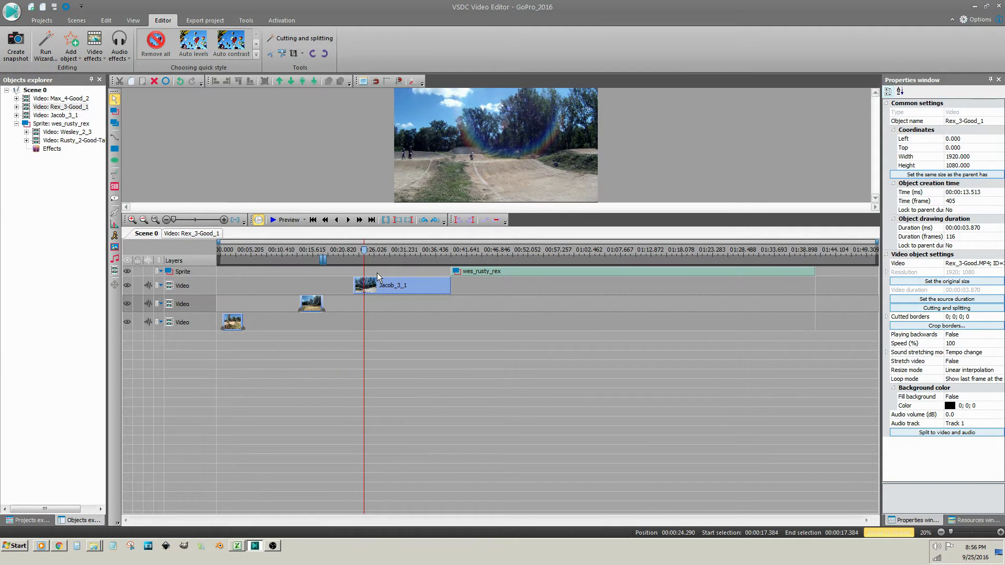
pyautogui.rightClick(392, 285)
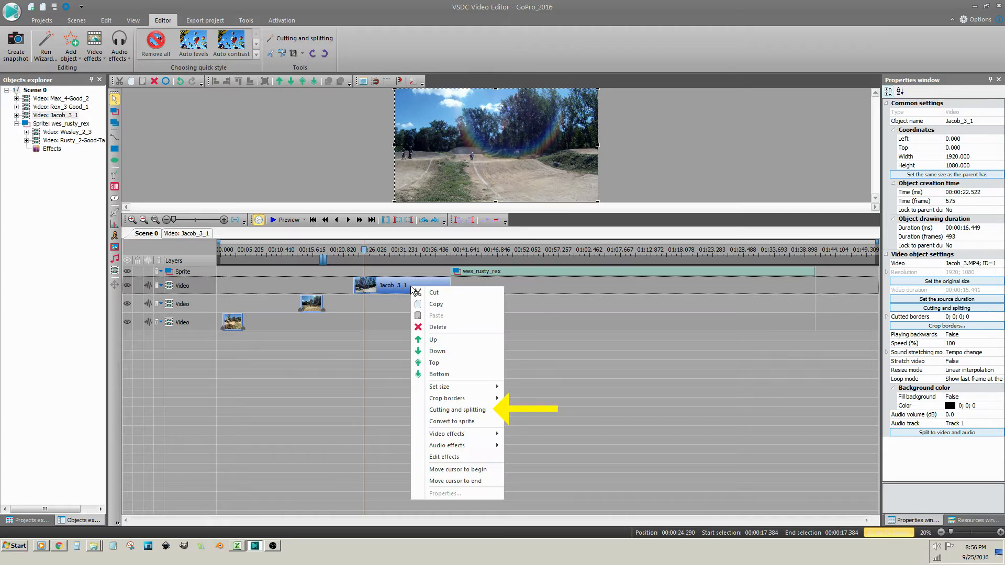
pyautogui.moveTo(457, 410)
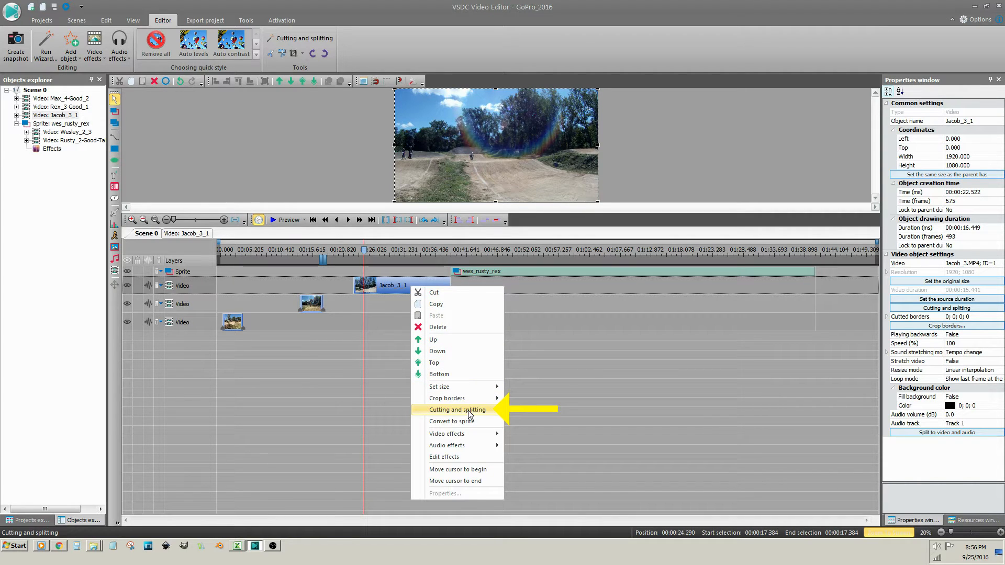
# Open Cutting and splitting for Jacob_3_1 and add a deletion area for its first 1.768 seconds
pyautogui.click(456, 409)
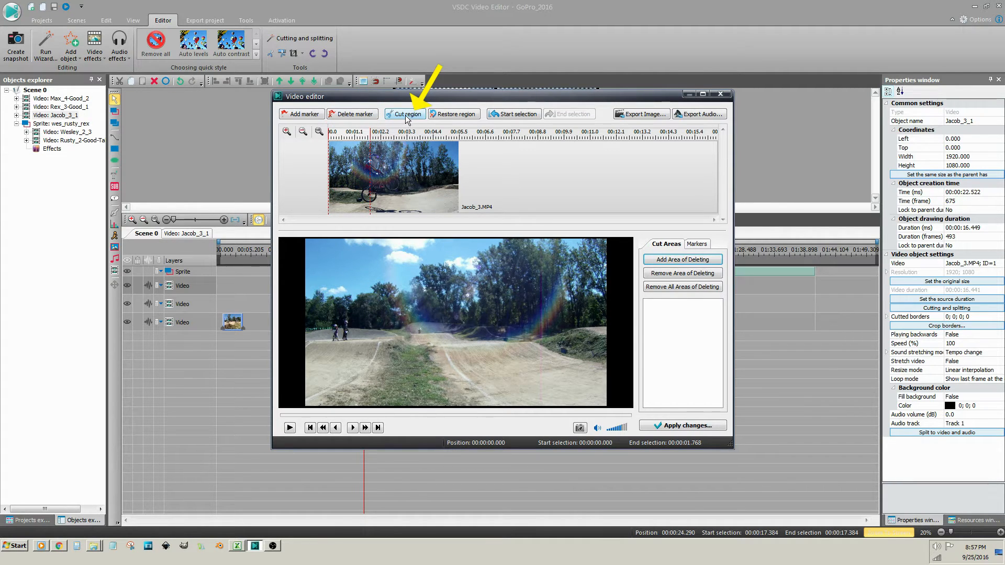
pyautogui.click(404, 114)
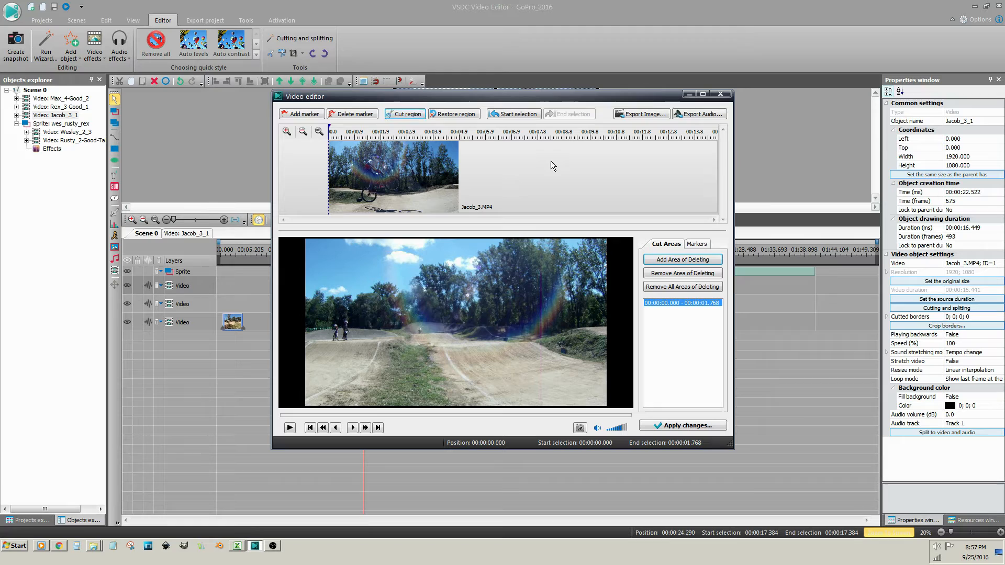
pyautogui.click(682, 303)
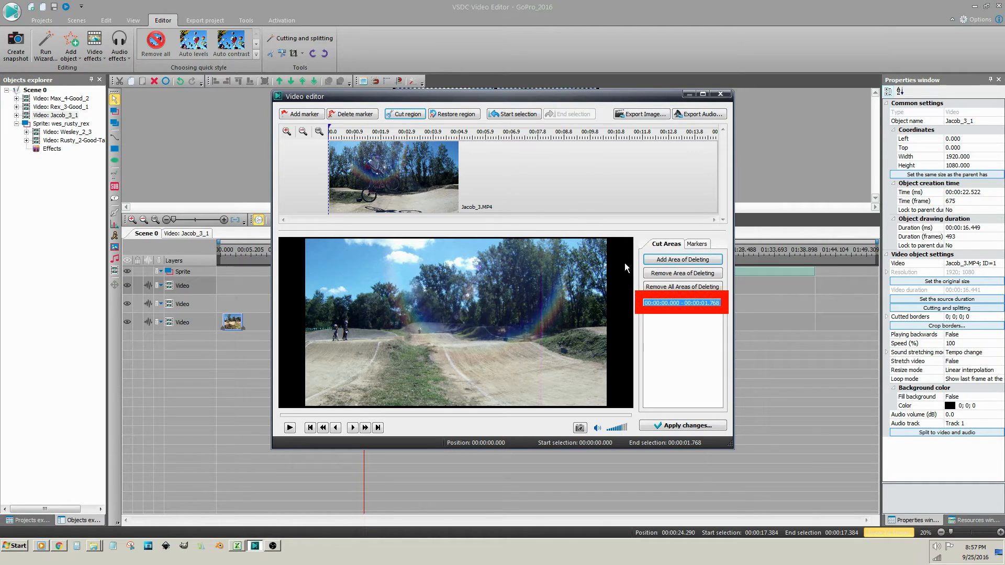
pyautogui.moveTo(673, 365)
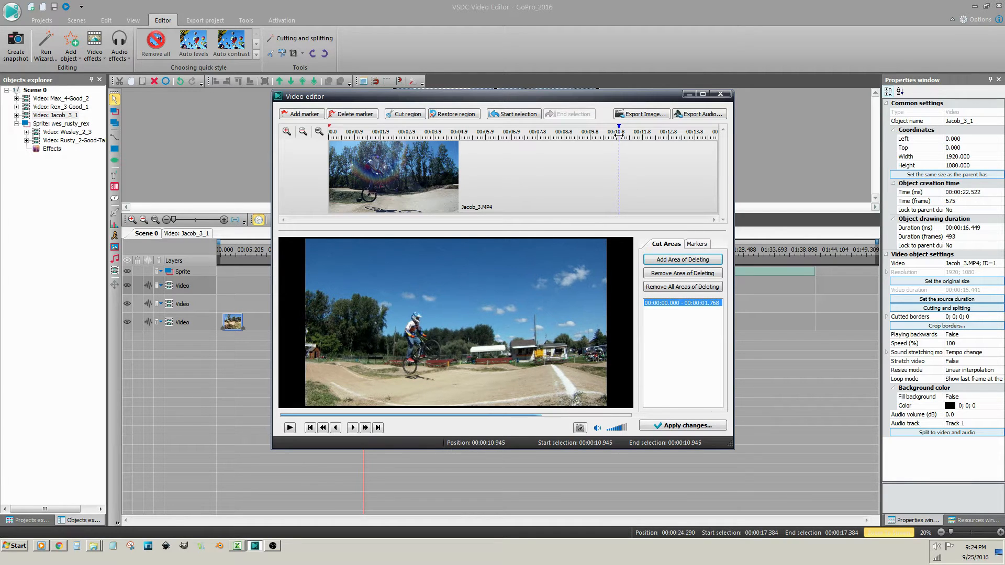
# Select from 00:00:05.719 to the clip's end and add it as a deletion area
pyautogui.click(597, 131)
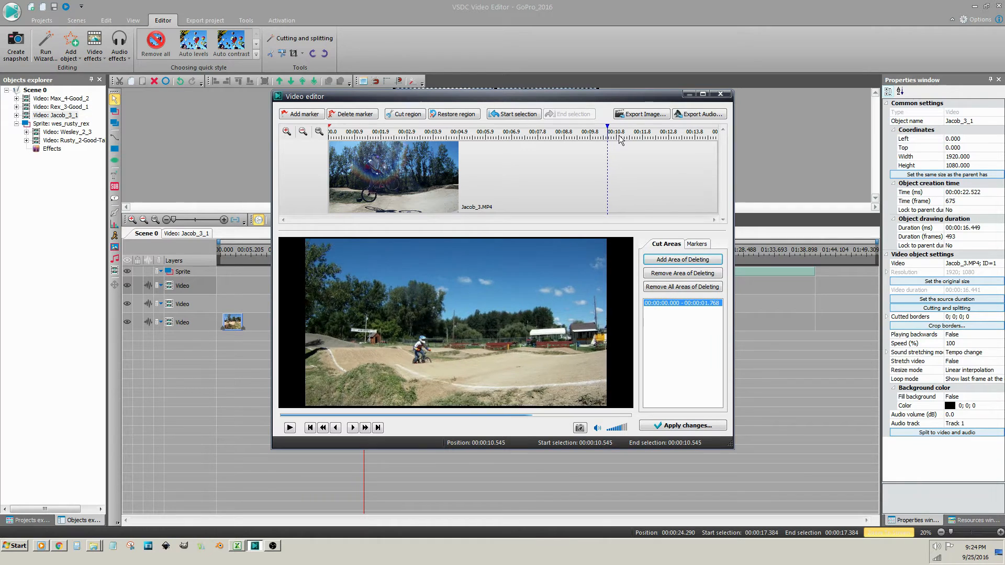
pyautogui.click(588, 131)
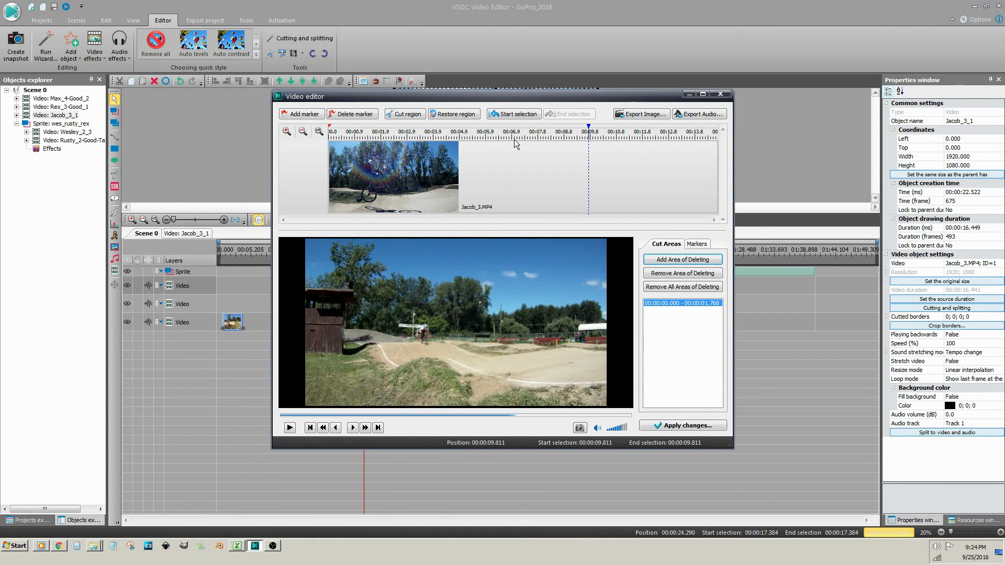
pyautogui.click(481, 135)
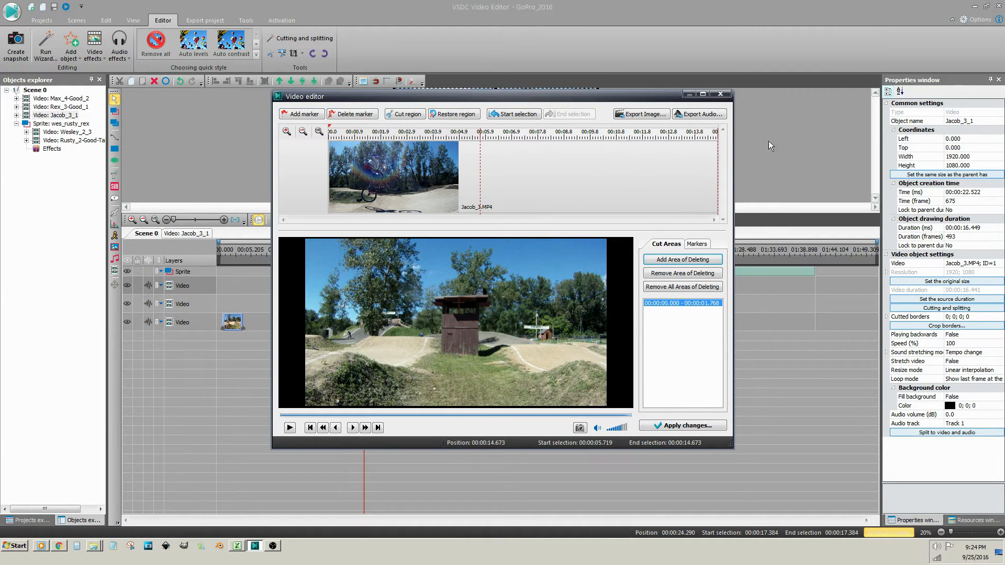
pyautogui.moveTo(644, 168)
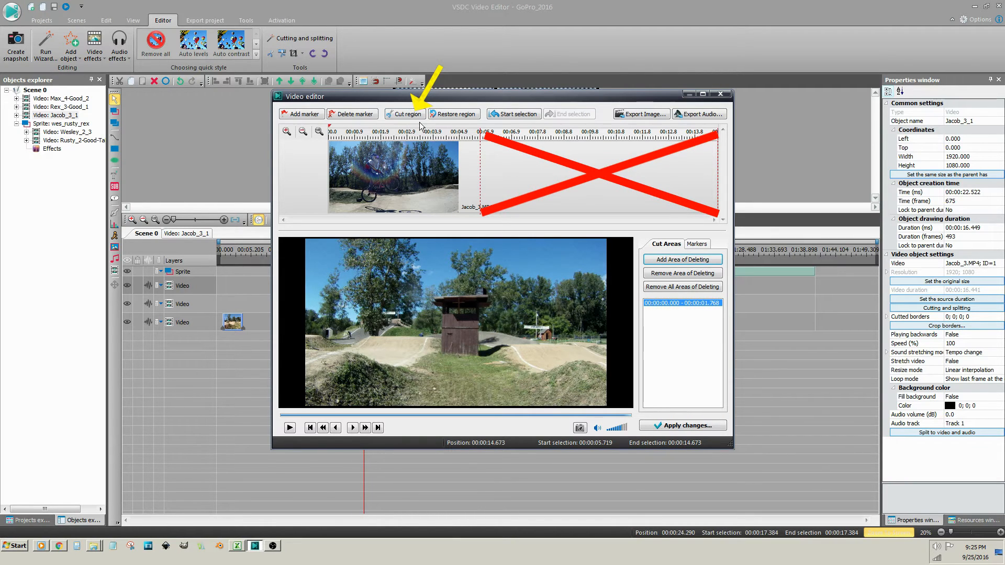
pyautogui.click(404, 114)
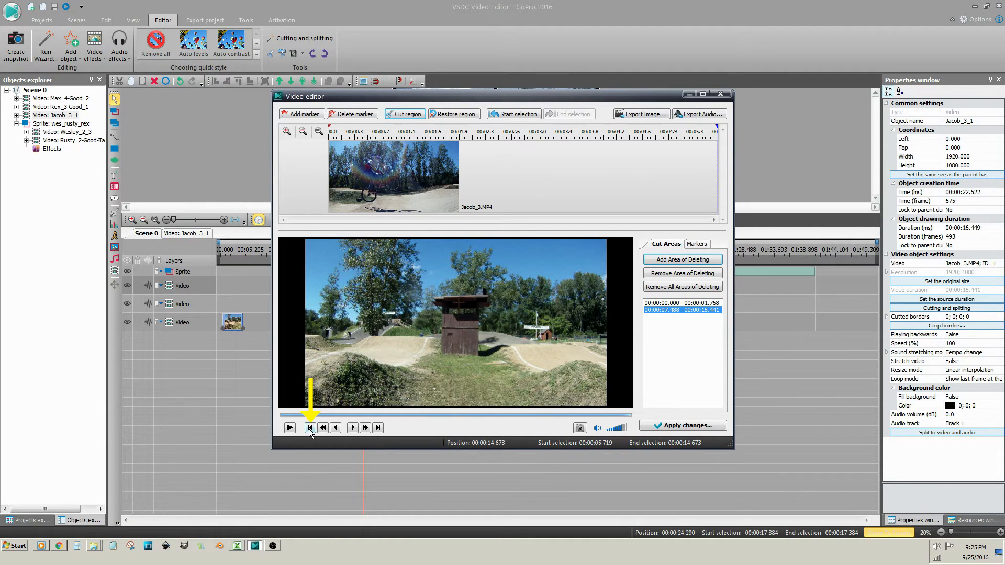
pyautogui.click(311, 427)
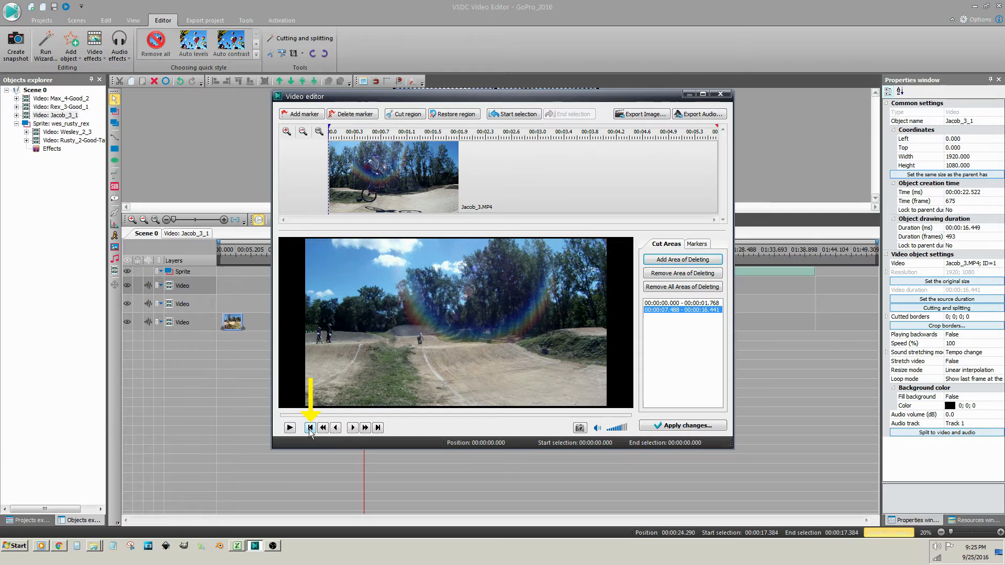
pyautogui.click(288, 428)
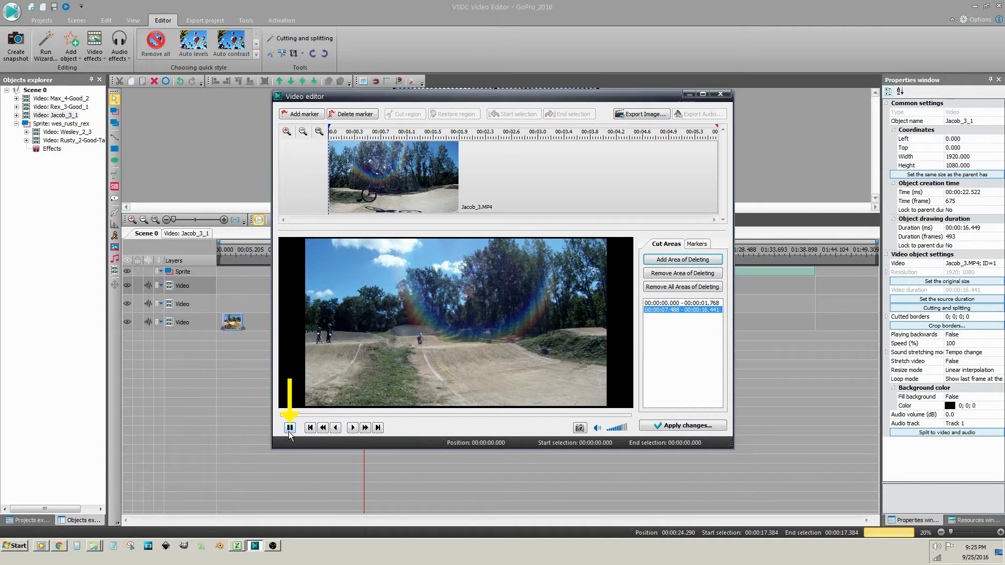
pyautogui.click(289, 427)
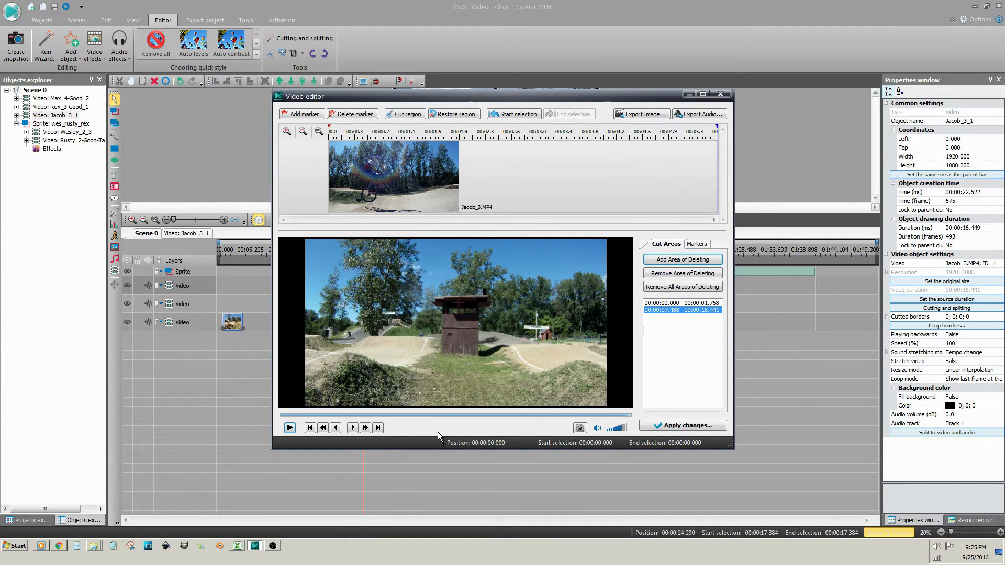
# Apply Jacob_3_1's deletion areas from the cutting editor
pyautogui.click(682, 425)
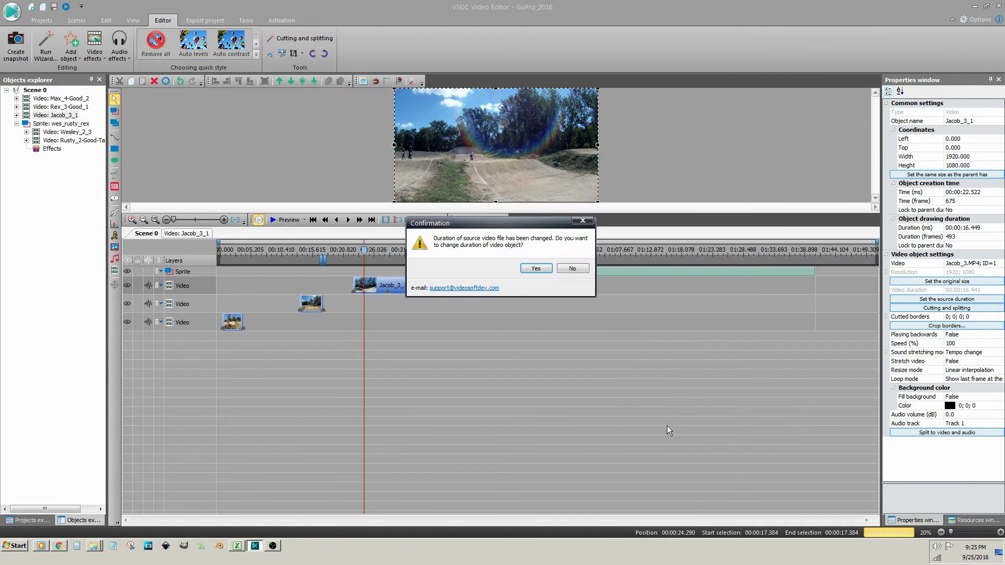
pyautogui.moveTo(544, 302)
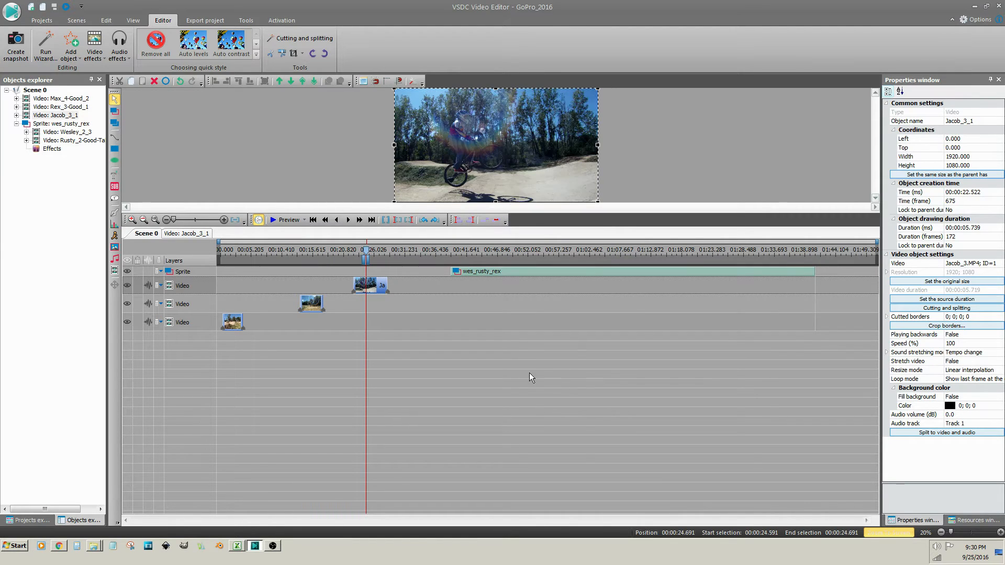
pyautogui.moveTo(524, 354)
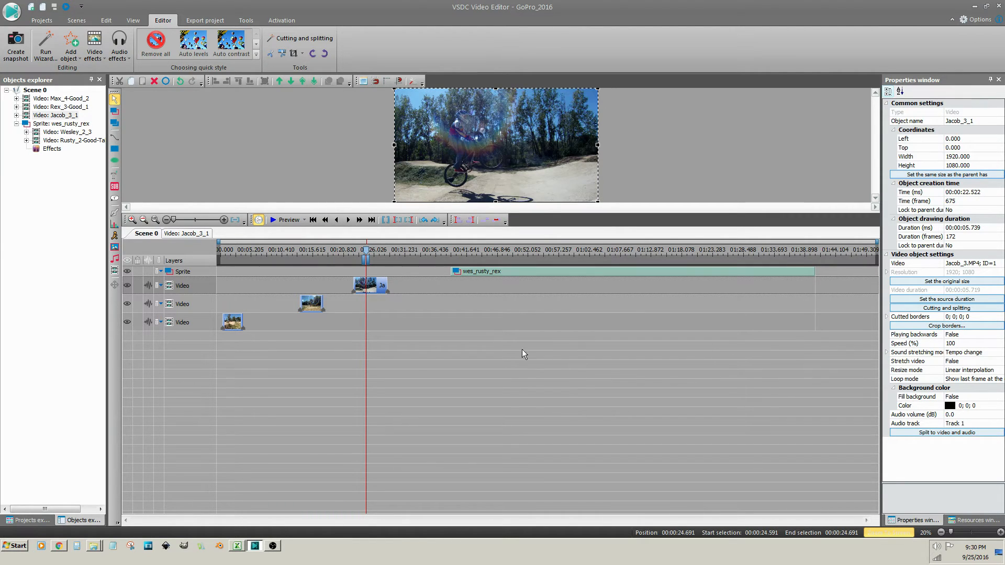
pyautogui.moveTo(404, 357)
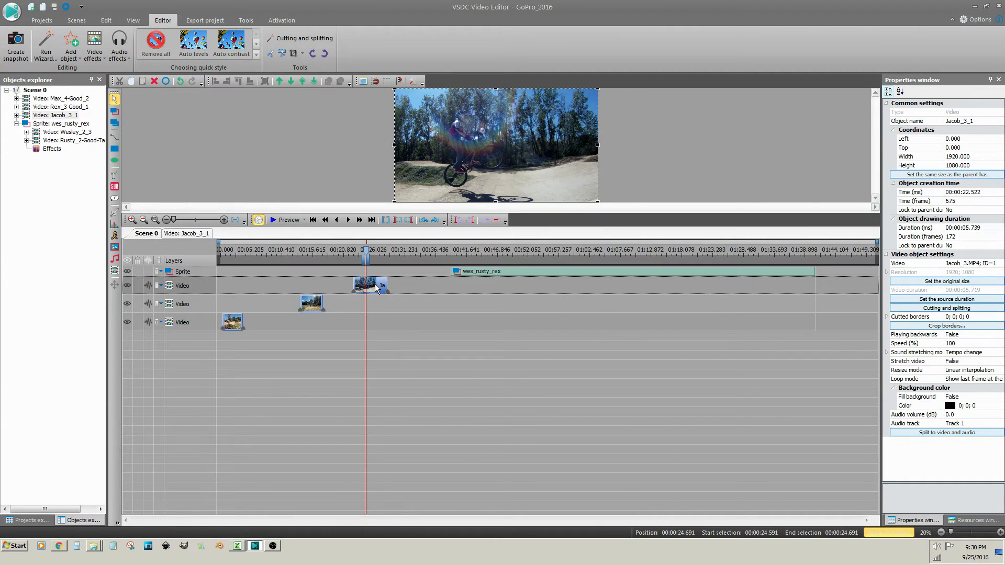
# Reopen Jacob_3_1's cutting editor and restore its previously cut end region
pyautogui.rightClick(371, 285)
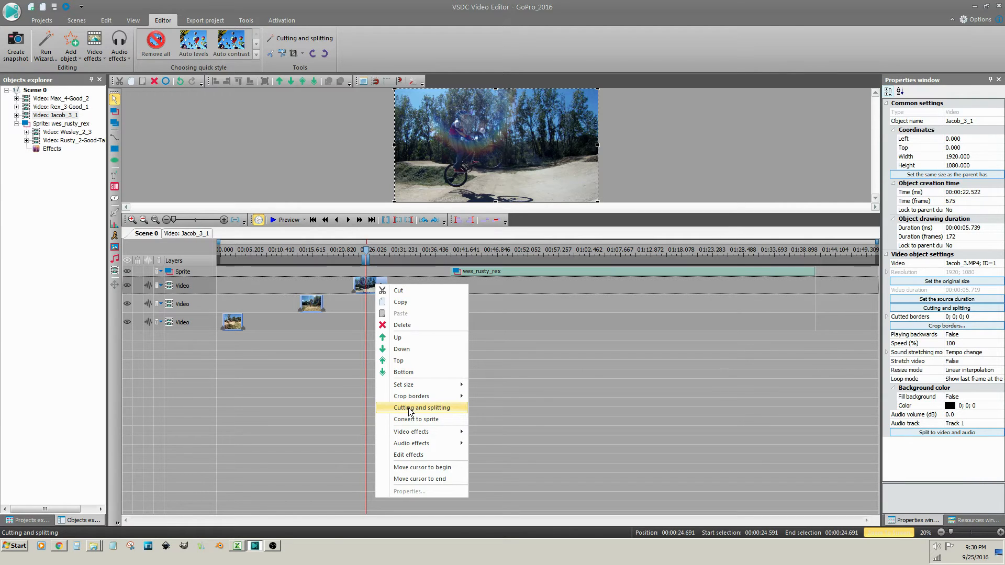
pyautogui.click(422, 408)
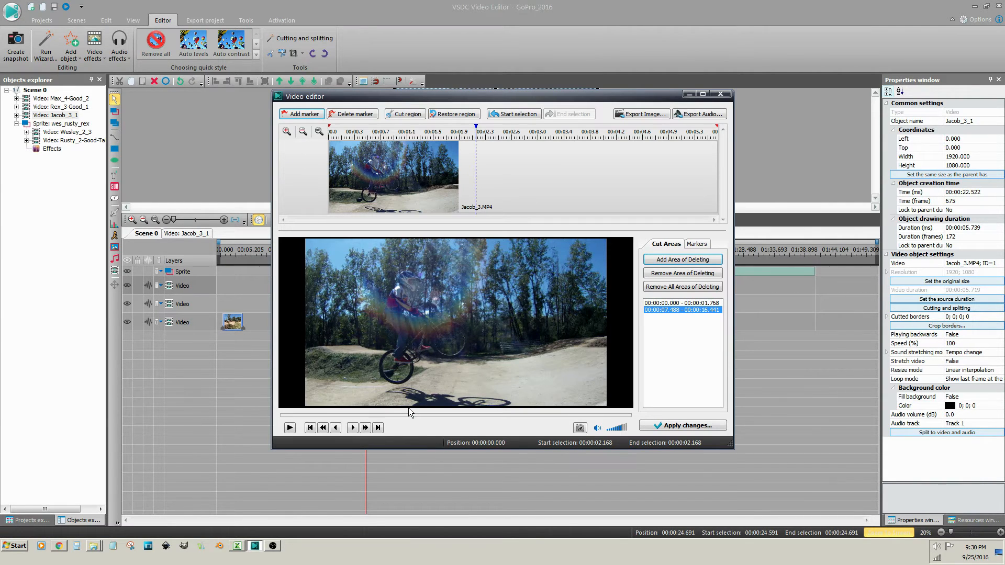
pyautogui.moveTo(684, 354)
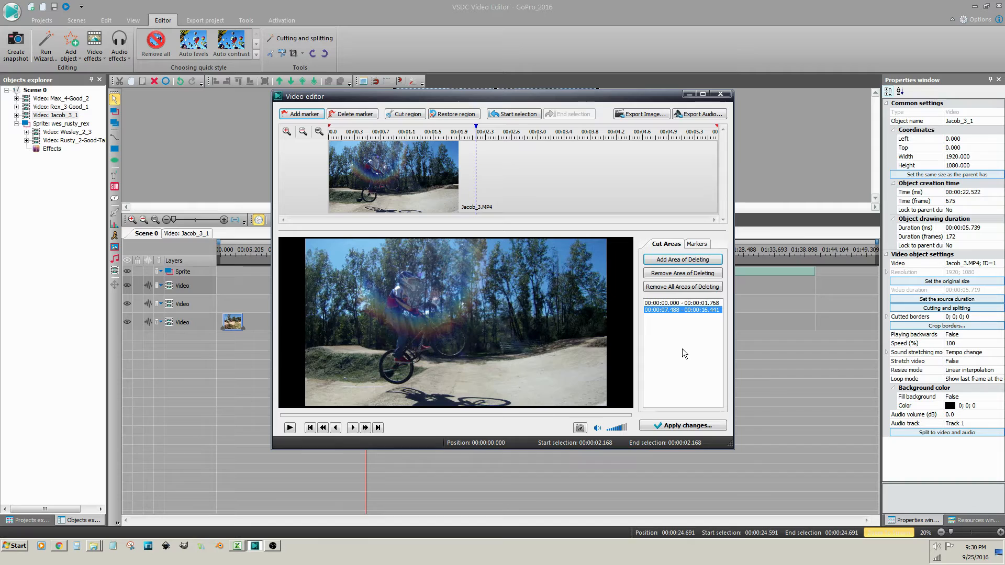
pyautogui.click(682, 306)
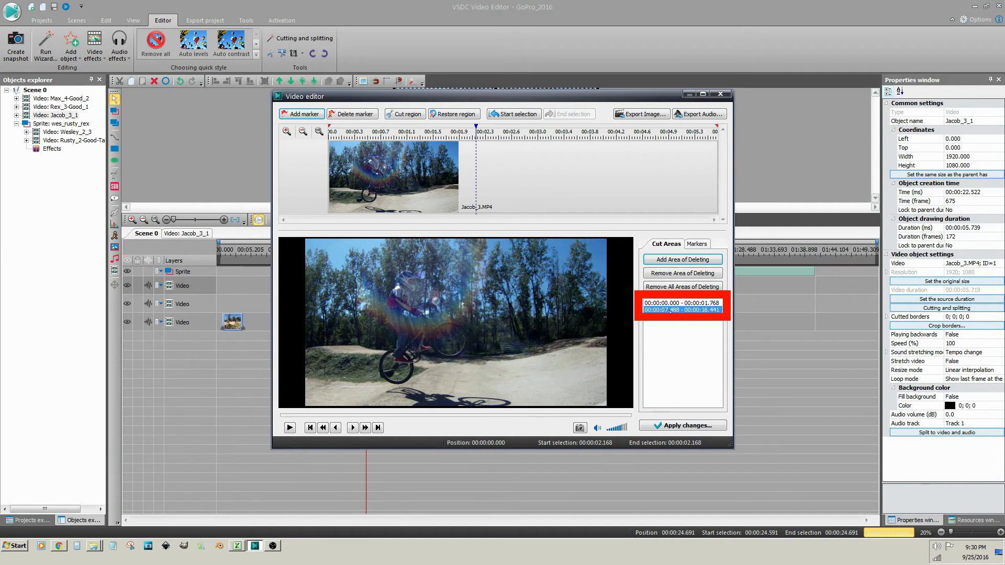
pyautogui.click(680, 303)
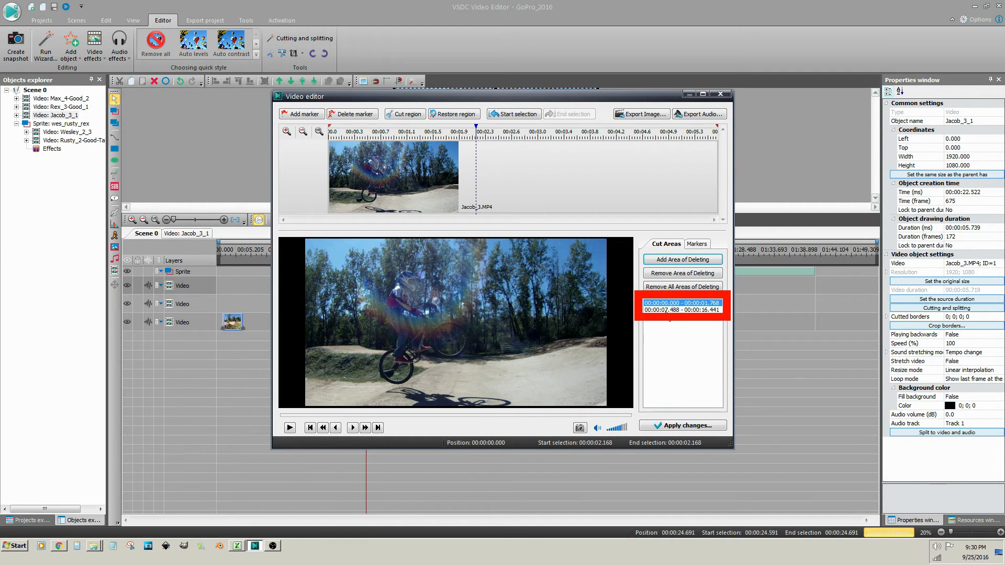
pyautogui.click(682, 310)
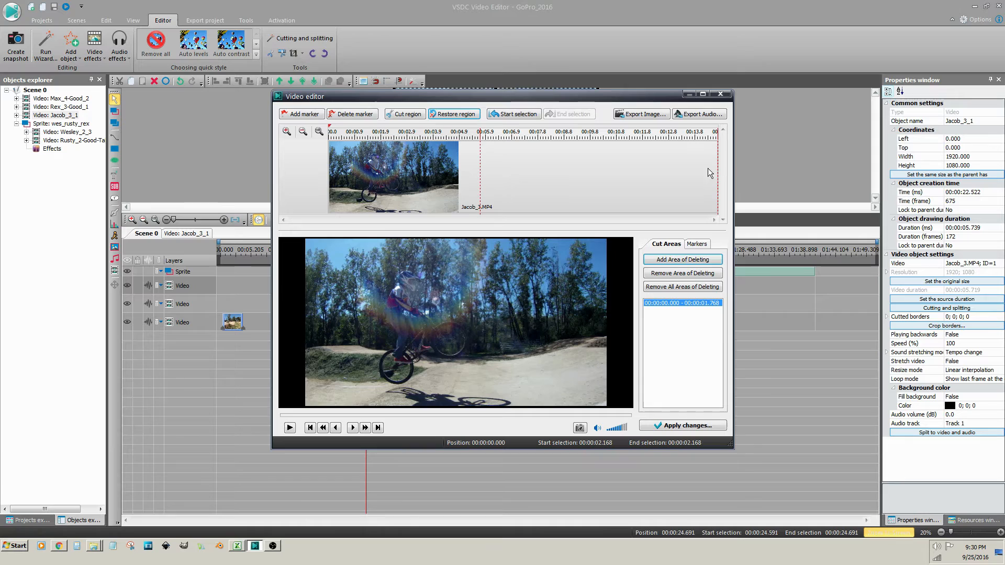
pyautogui.moveTo(482, 165)
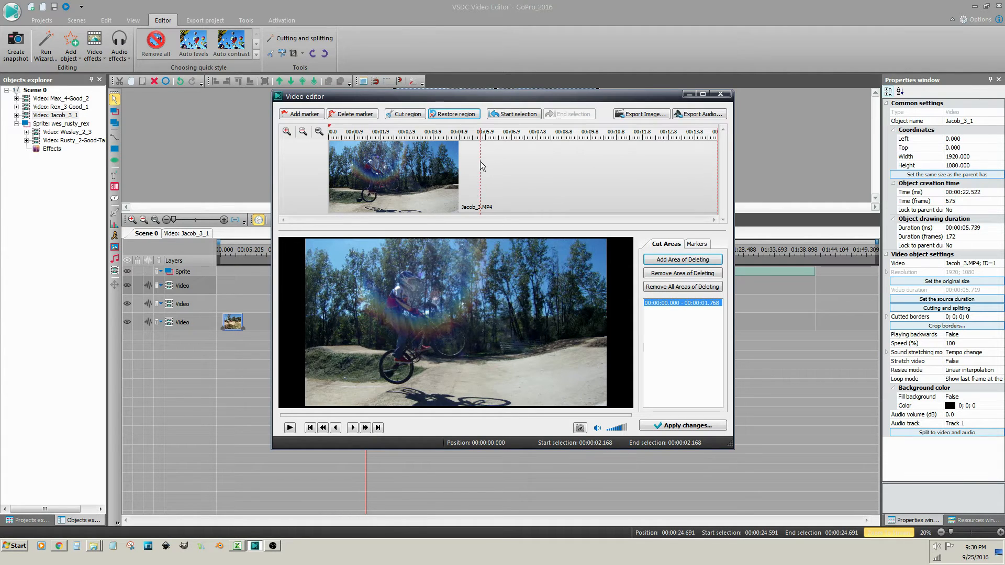
pyautogui.moveTo(718, 182)
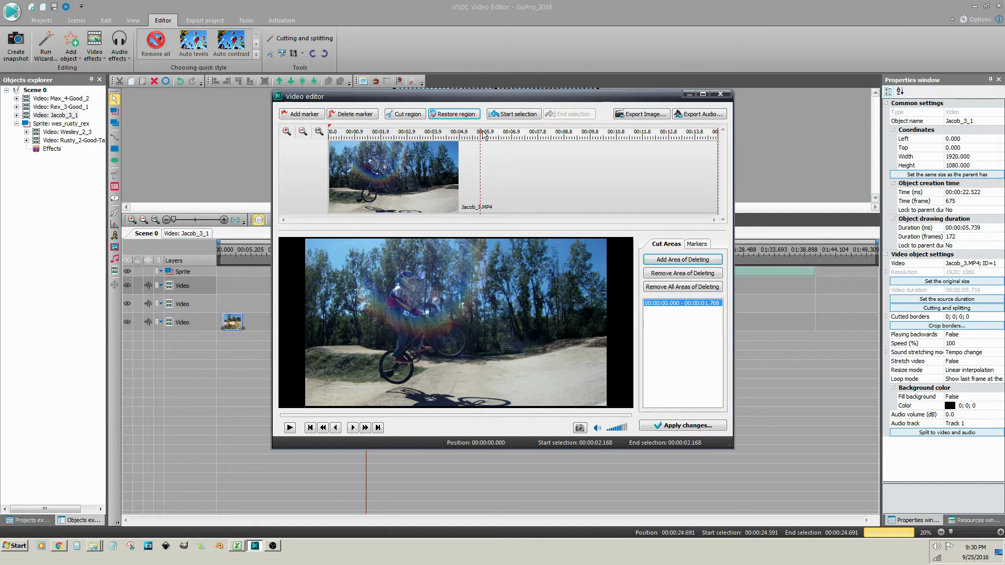
# Add a new end deletion area starting around 5.746 seconds and apply the cuts
pyautogui.click(490, 131)
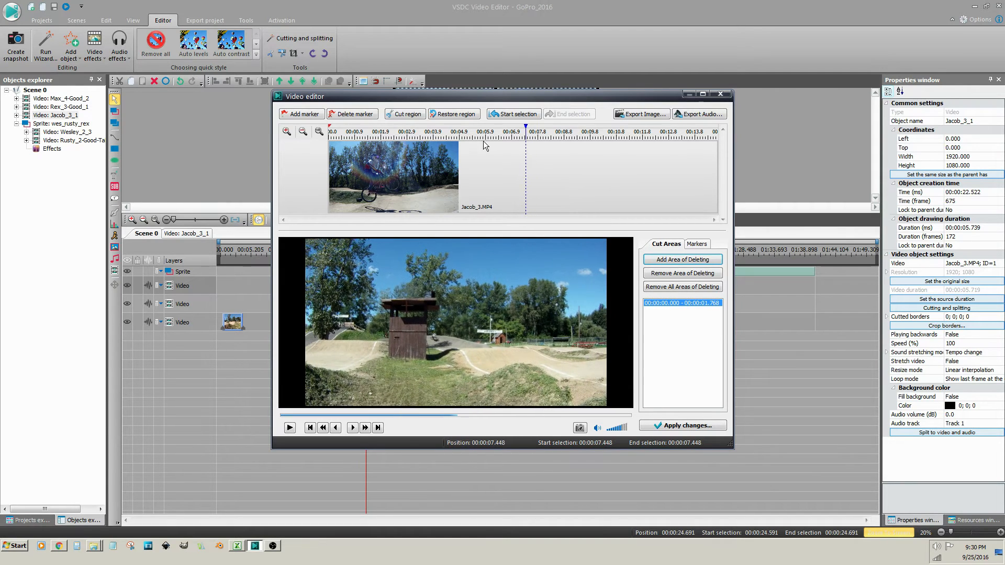
pyautogui.click(441, 131)
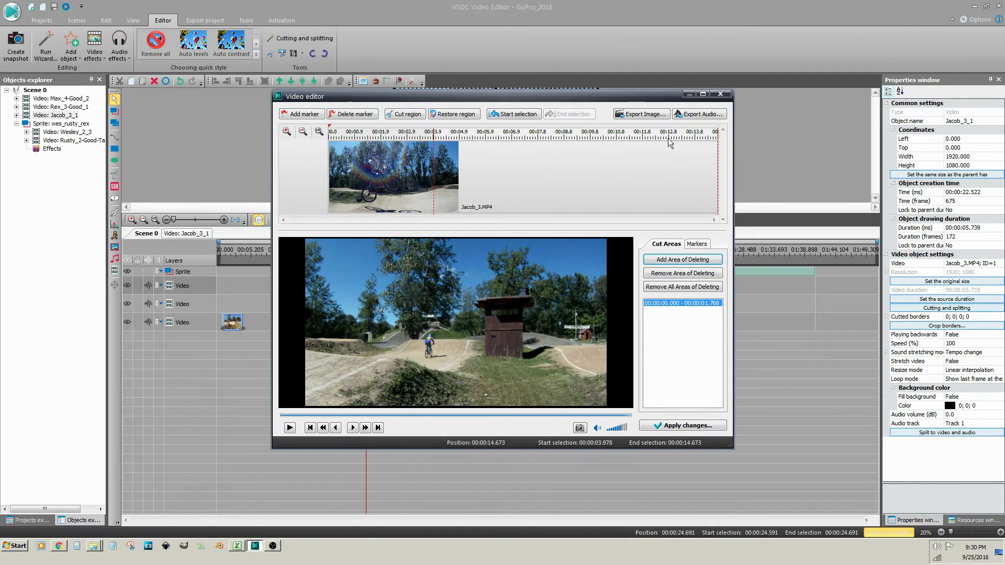
pyautogui.click(682, 259)
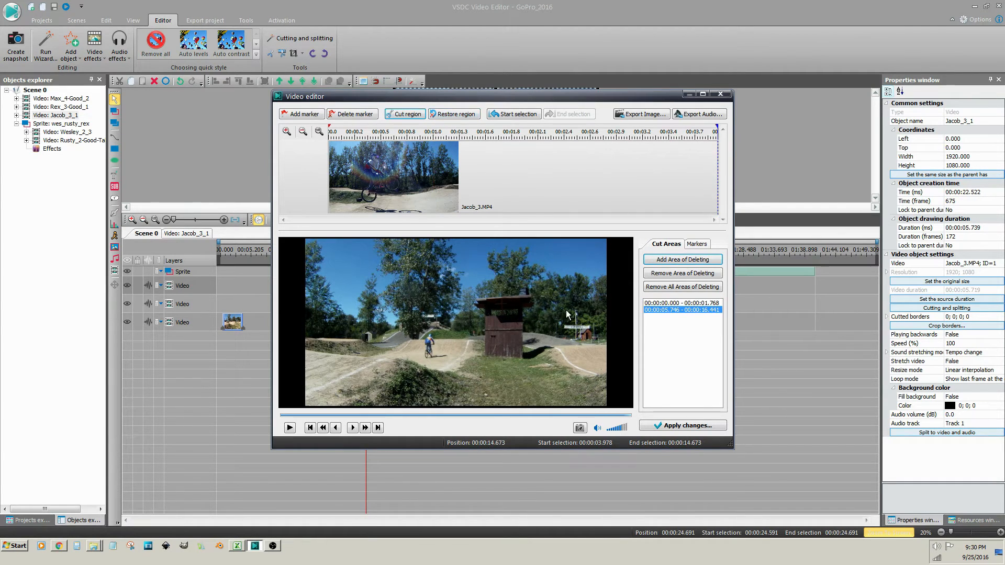
pyautogui.click(682, 425)
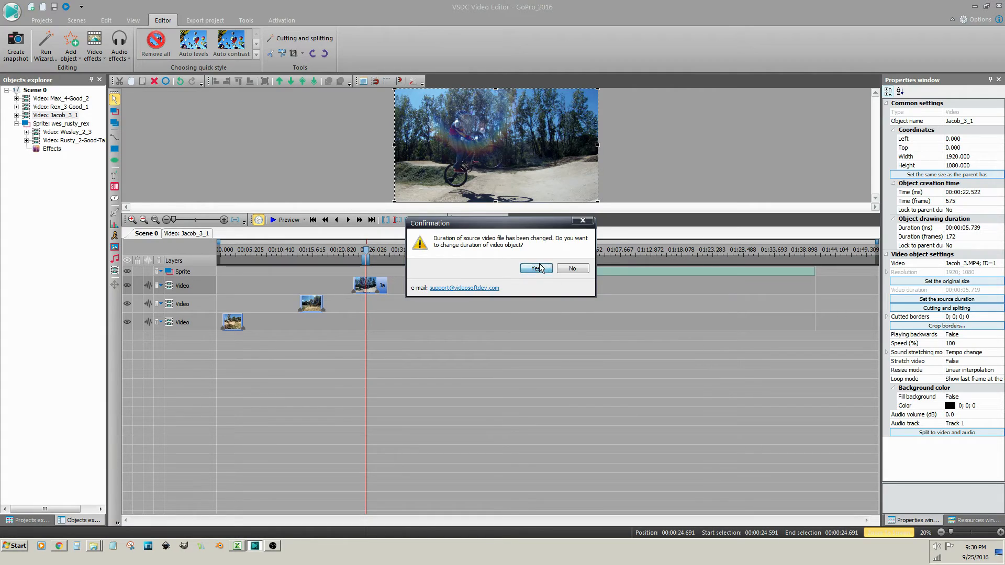
pyautogui.click(535, 268)
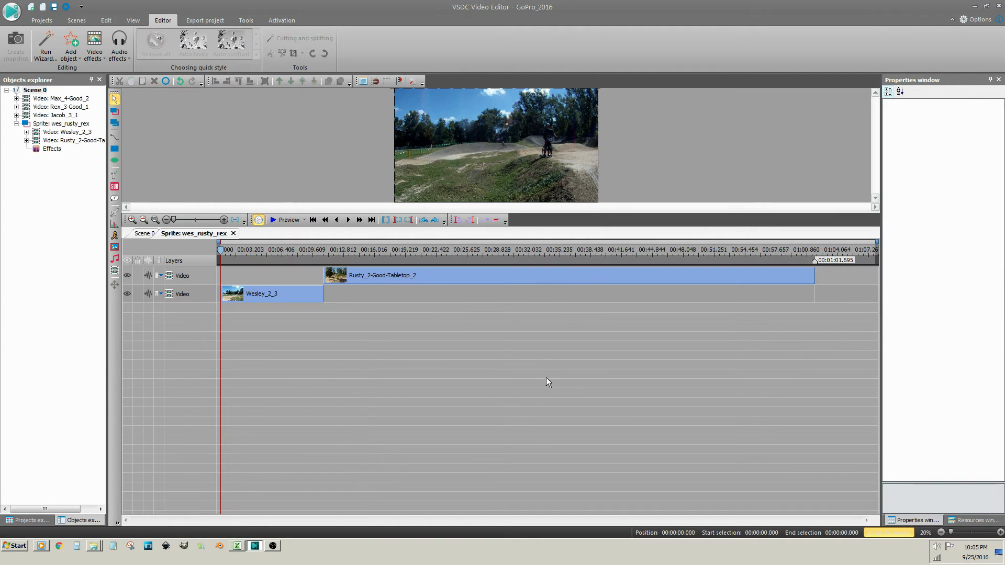
pyautogui.moveTo(234, 255)
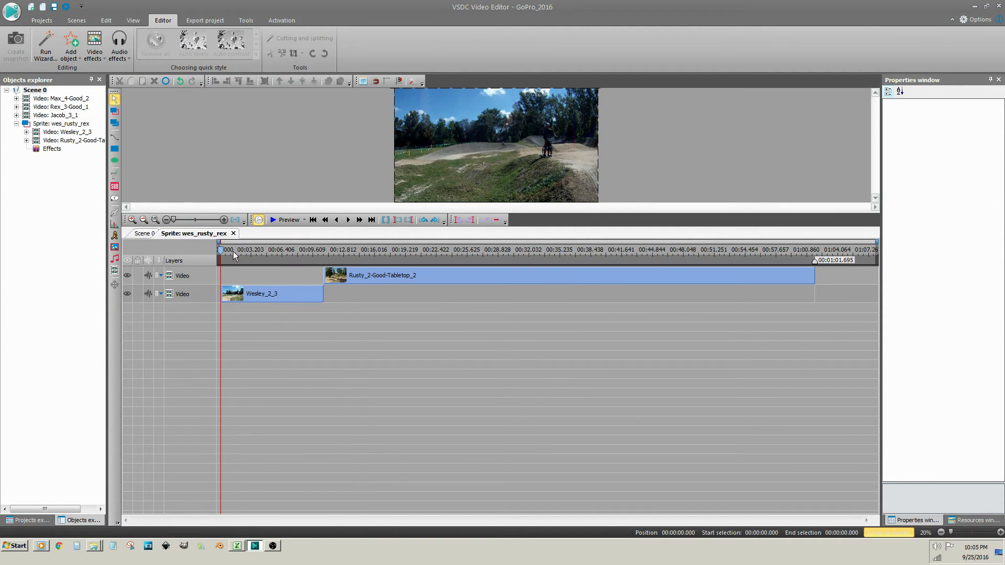
pyautogui.moveTo(374, 265)
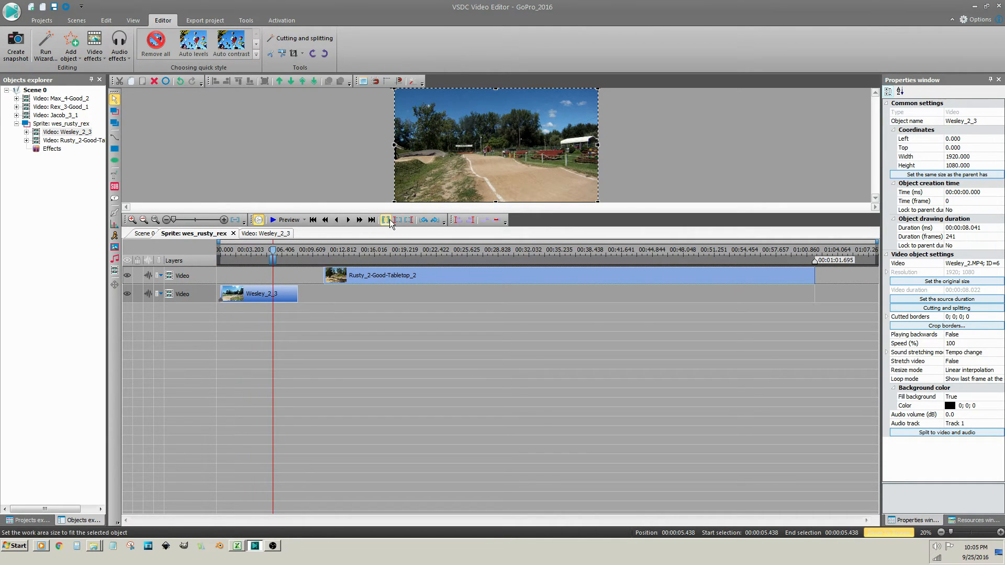
# Trim Wesley_2_3's end at 00:00:05.438 and move the playhead into Rusty_2-Good-Tabletop_2
pyautogui.click(408, 220)
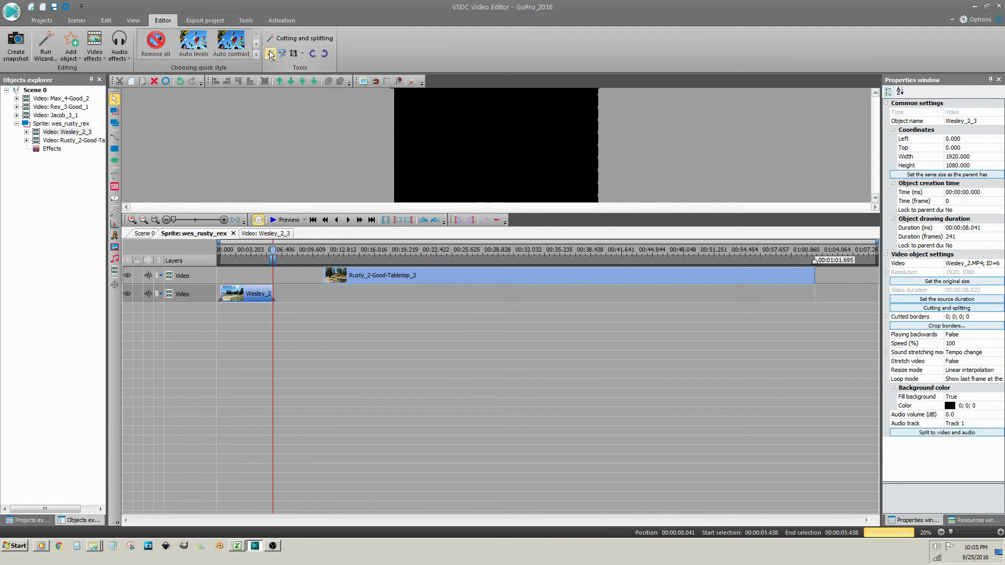
pyautogui.moveTo(568, 252)
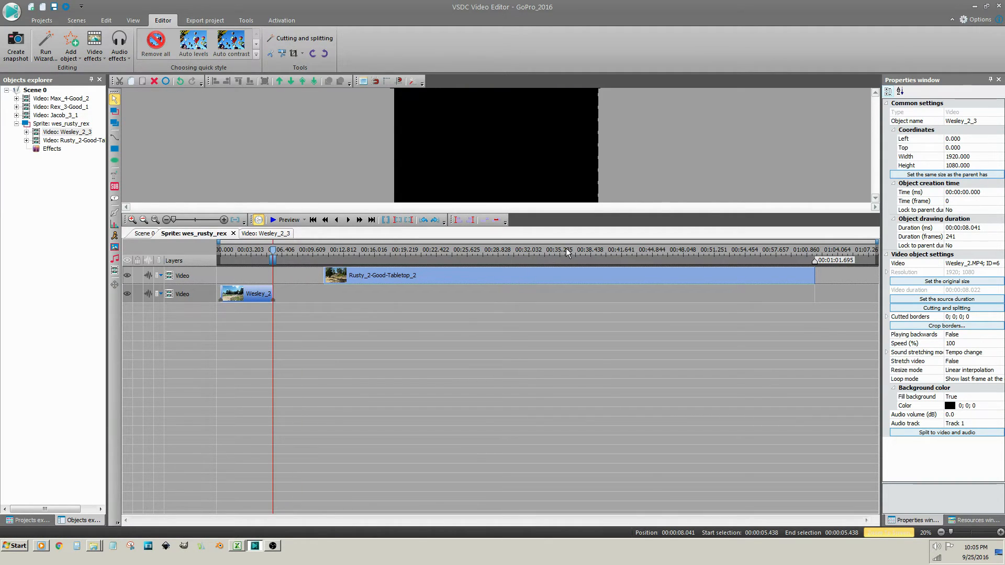
pyautogui.click(563, 249)
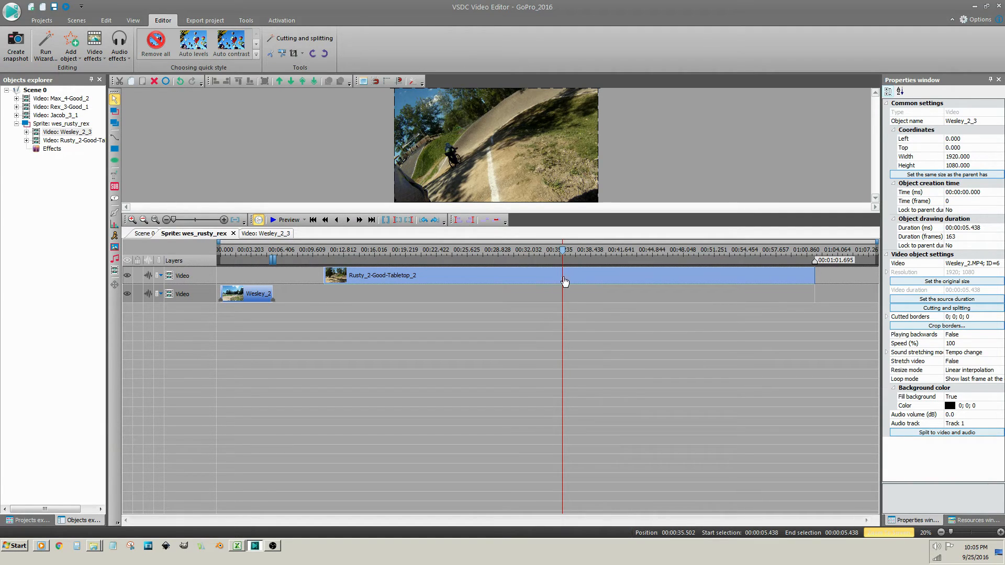
pyautogui.moveTo(564, 341)
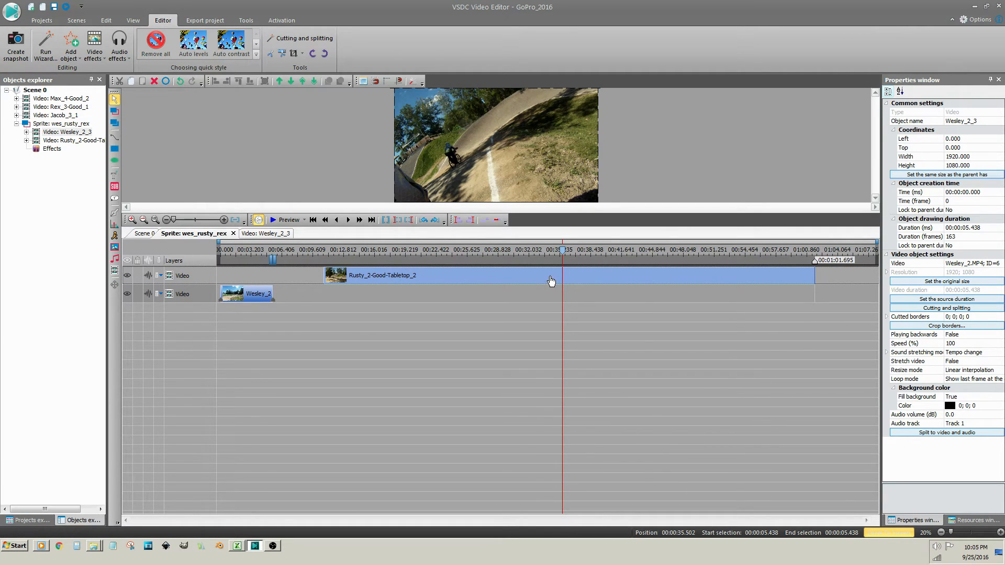
# Open Rusty_2-Good-Tabletop_2's cutting editor and mark 0–22.433 seconds as a deletion area
pyautogui.rightClick(551, 280)
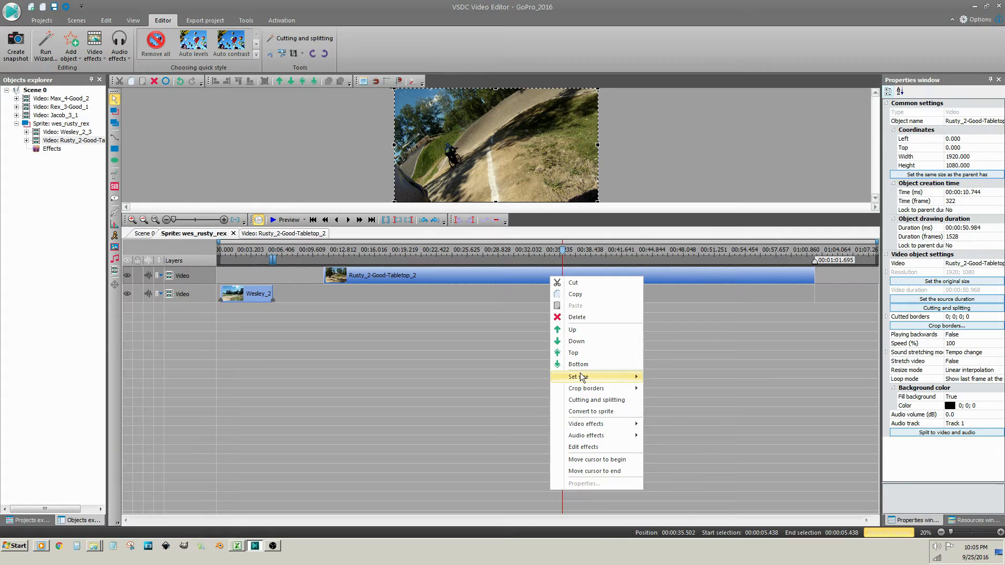
pyautogui.click(596, 399)
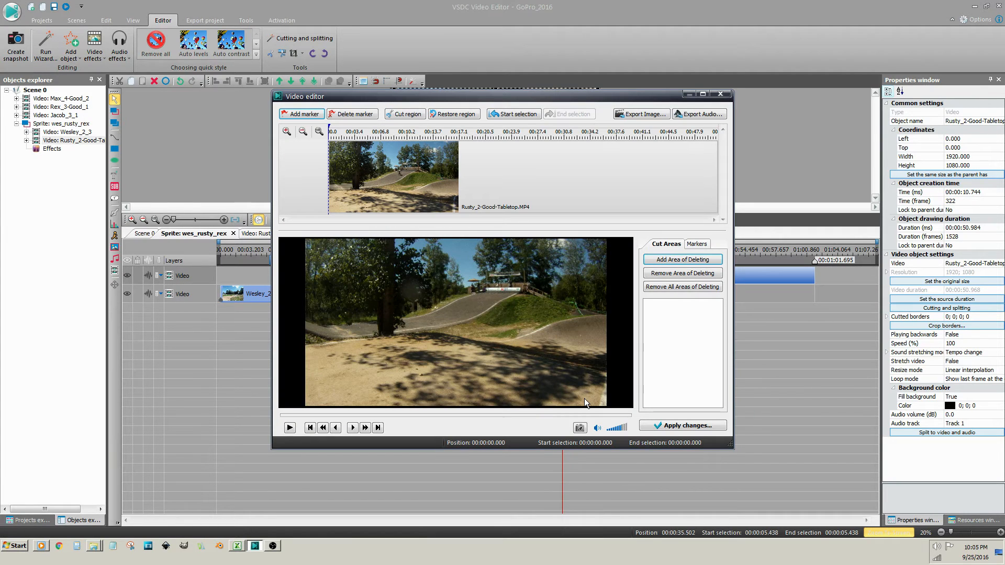
pyautogui.moveTo(326, 138)
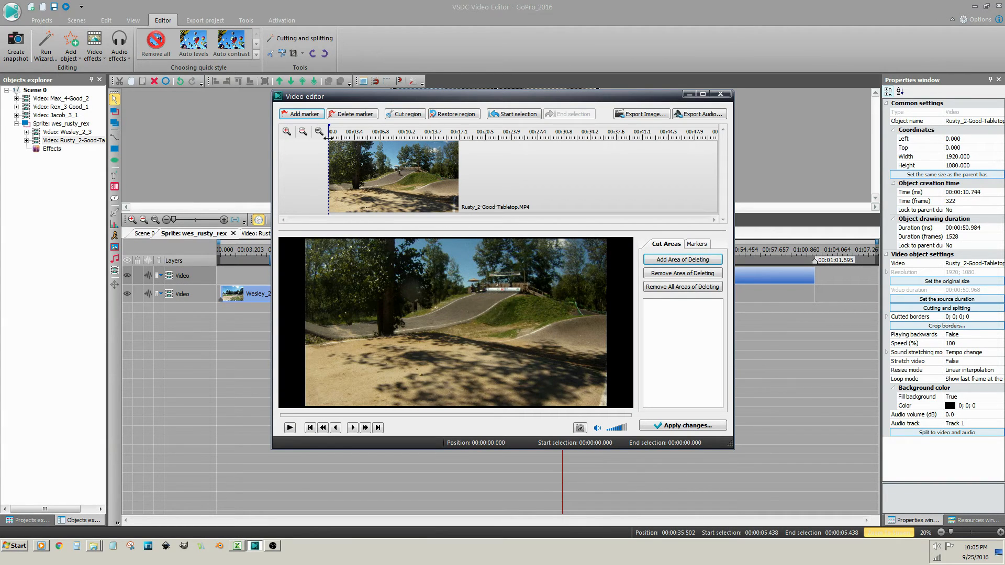
pyautogui.moveTo(331, 220)
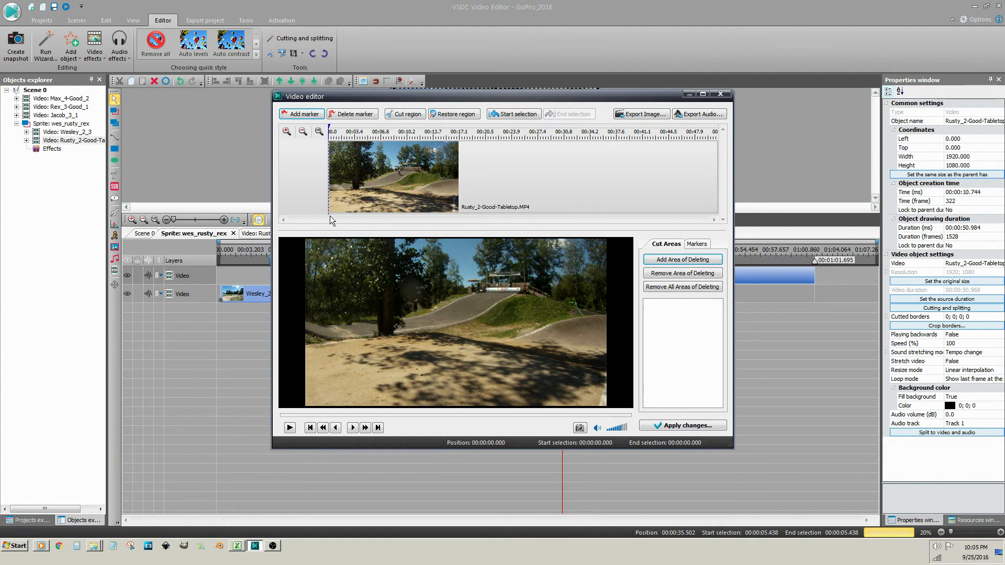
pyautogui.moveTo(503, 231)
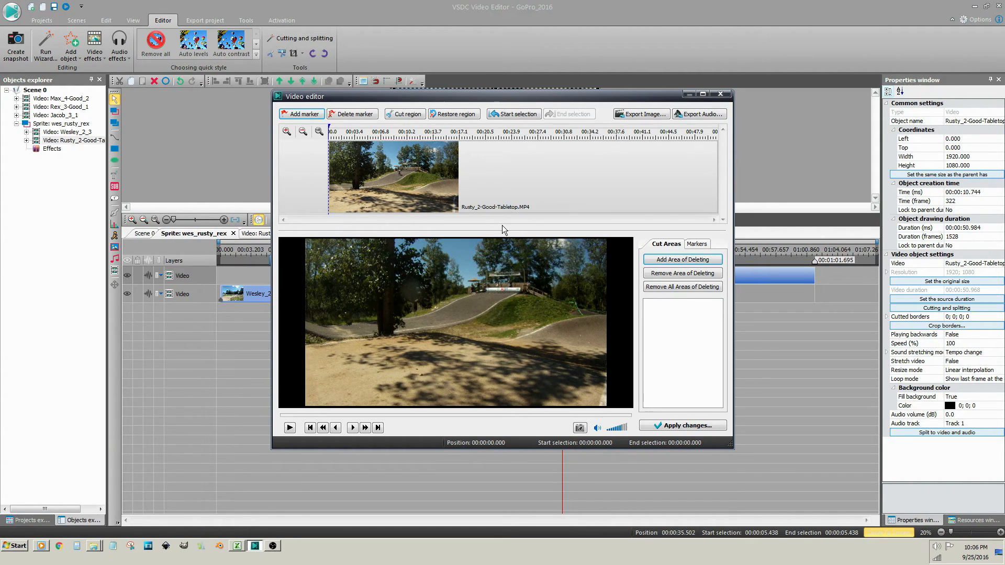
pyautogui.moveTo(496, 139)
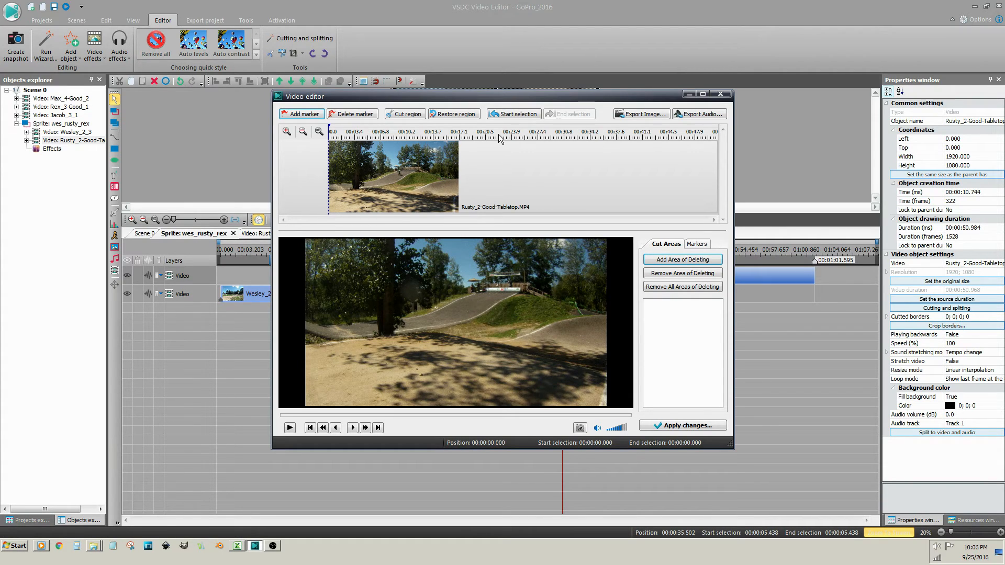
pyautogui.click(499, 138)
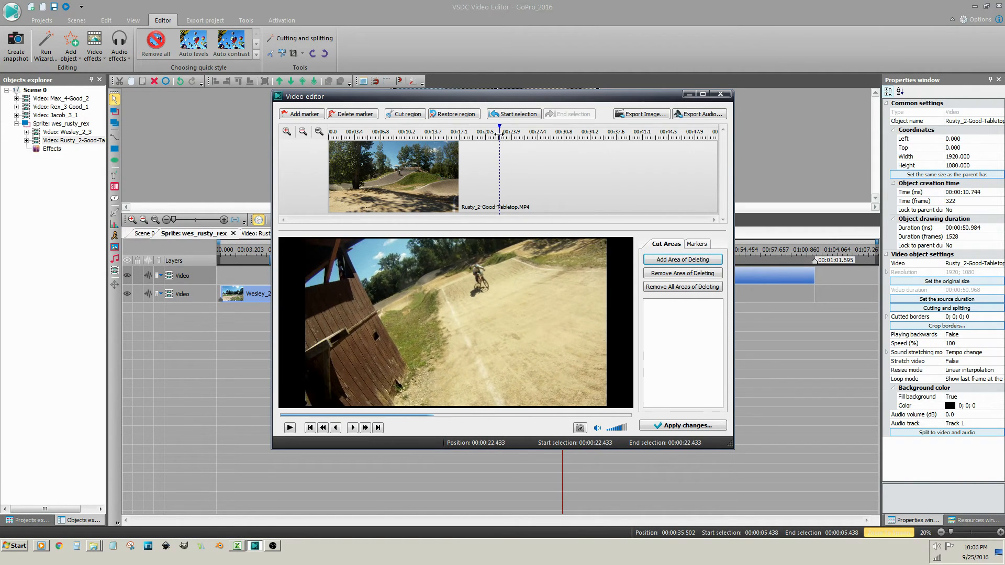
pyautogui.click(332, 137)
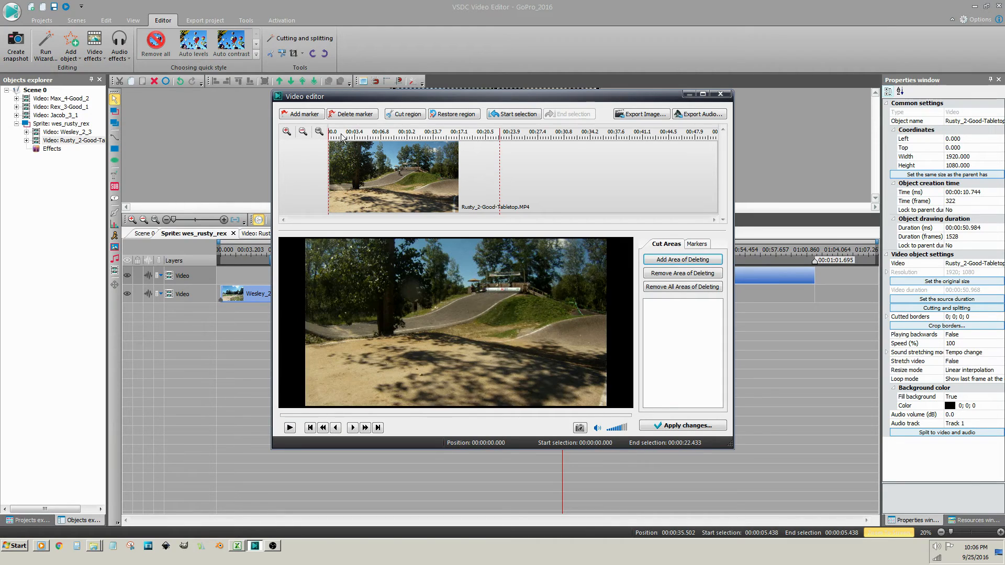
pyautogui.click(681, 259)
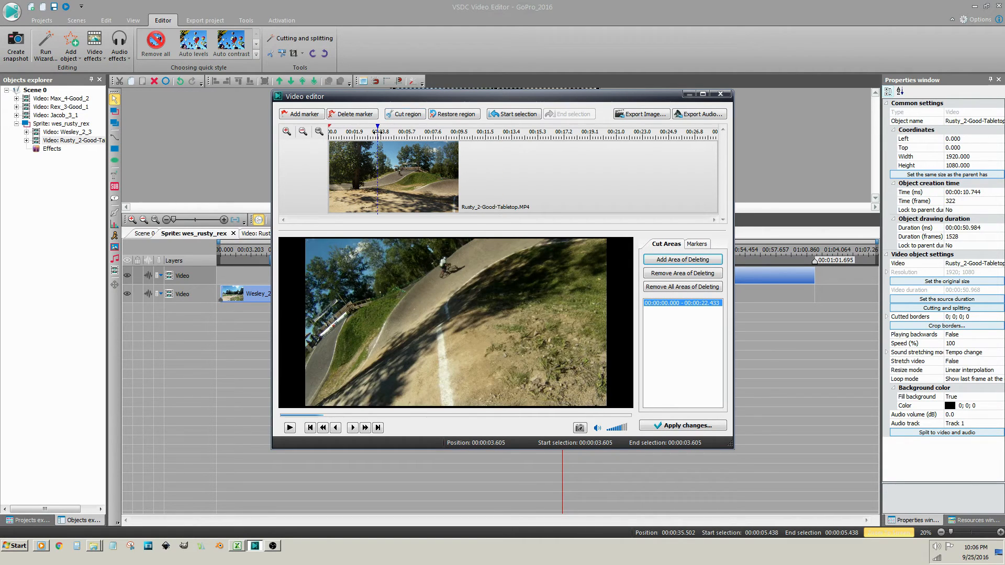
# Mark 26.038 seconds to the end as a deletion area and apply the cuts
pyautogui.click(378, 131)
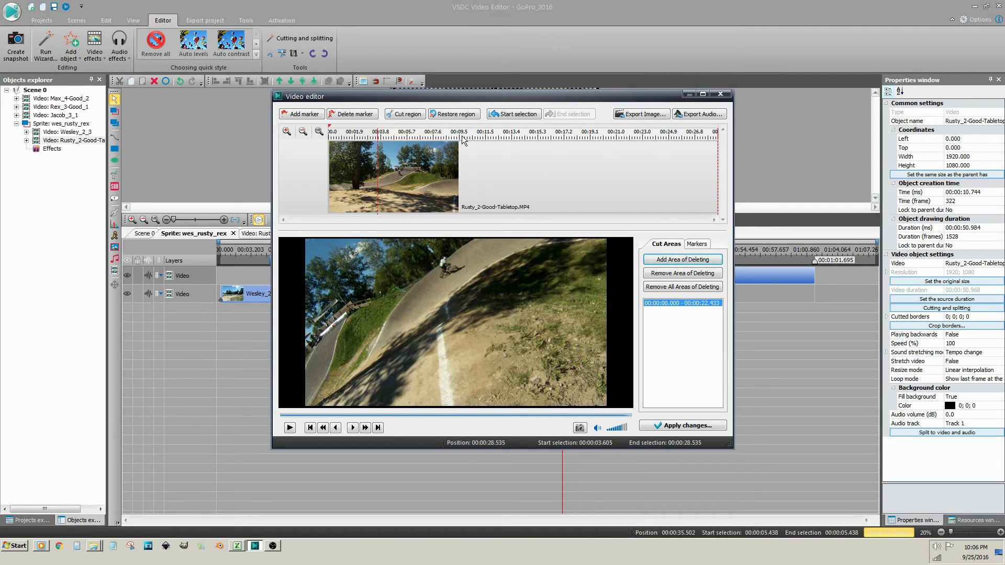
pyautogui.click(682, 260)
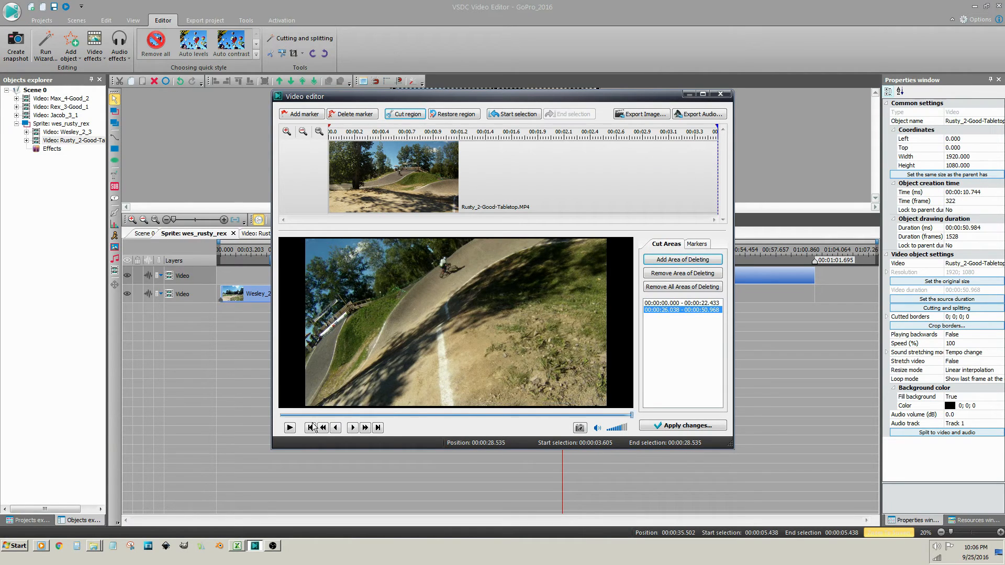
pyautogui.click(289, 428)
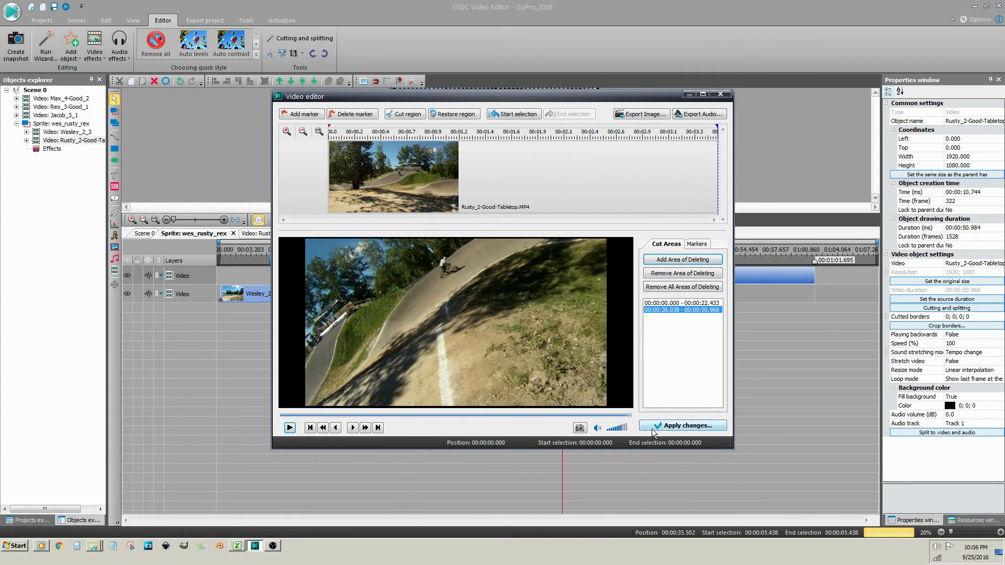
pyautogui.click(682, 425)
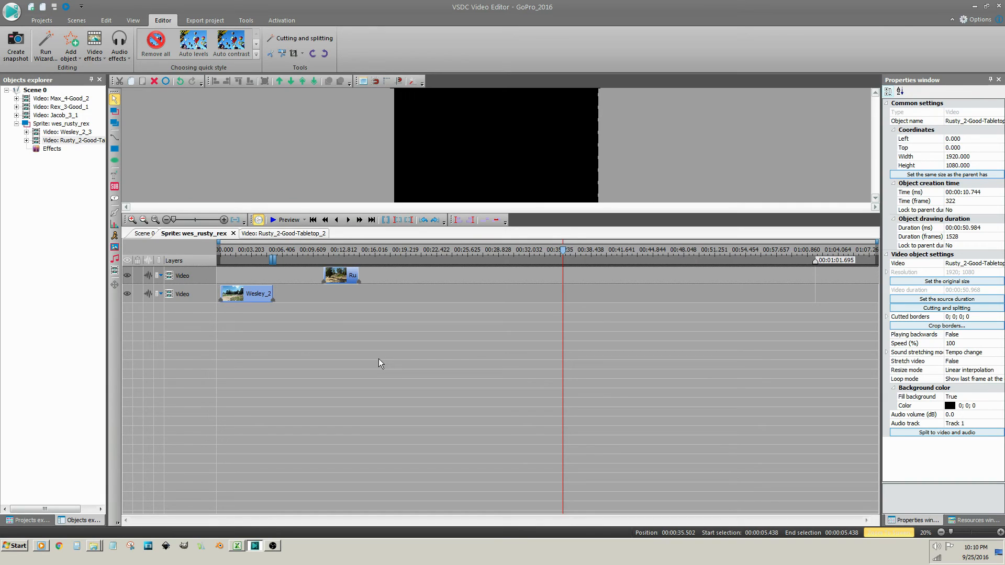
pyautogui.moveTo(182, 111)
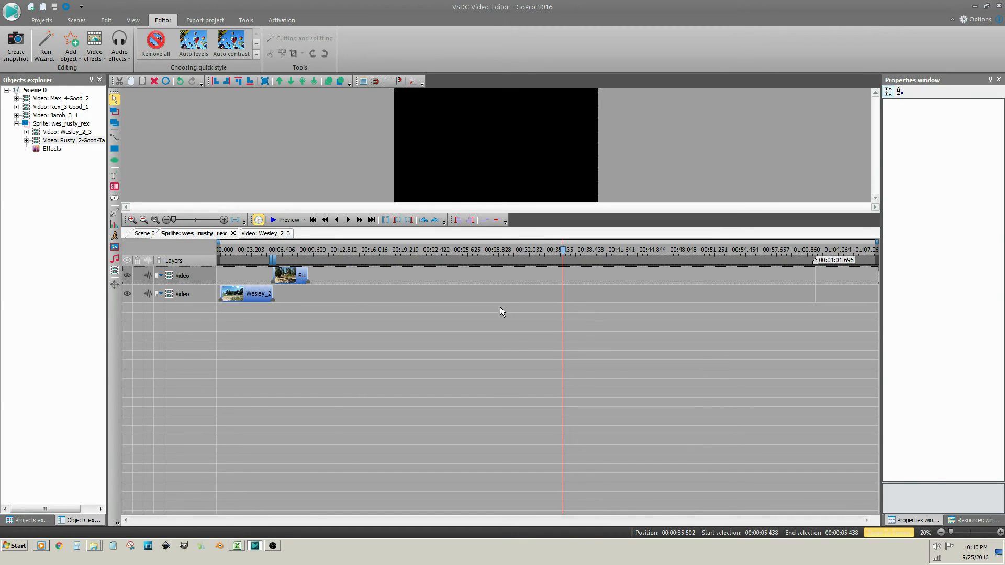
pyautogui.moveTo(816, 268)
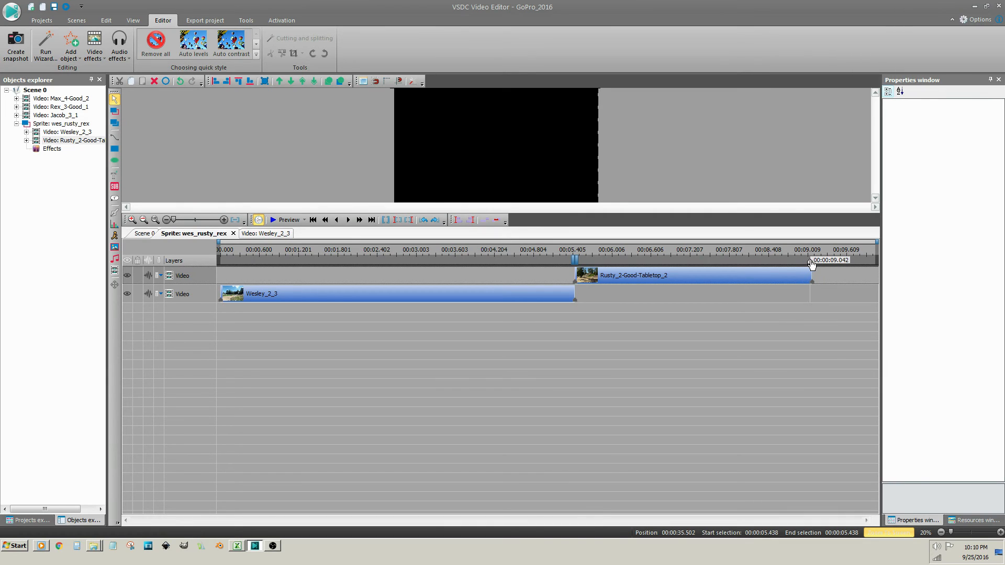
pyautogui.moveTo(294, 291)
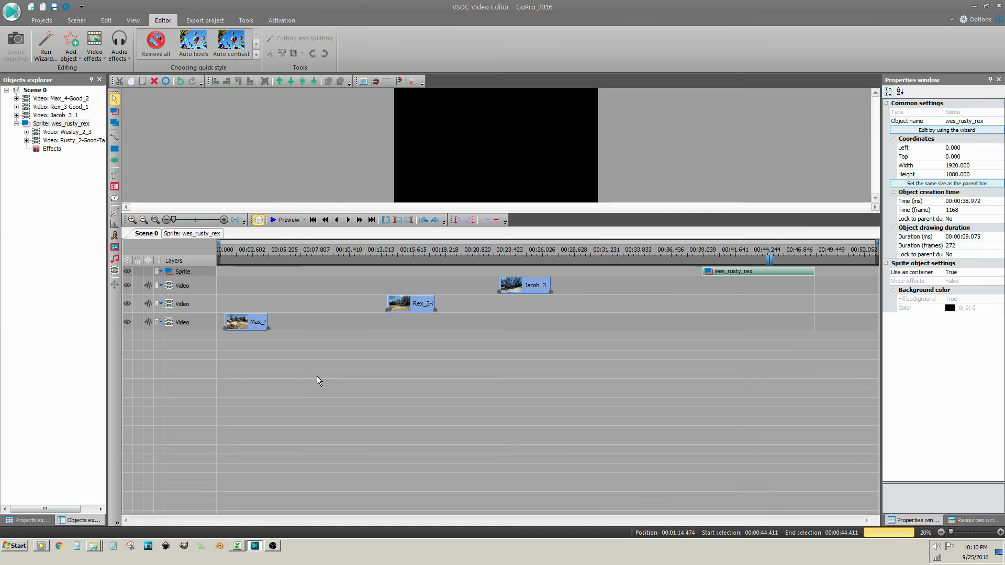
pyautogui.moveTo(348, 318)
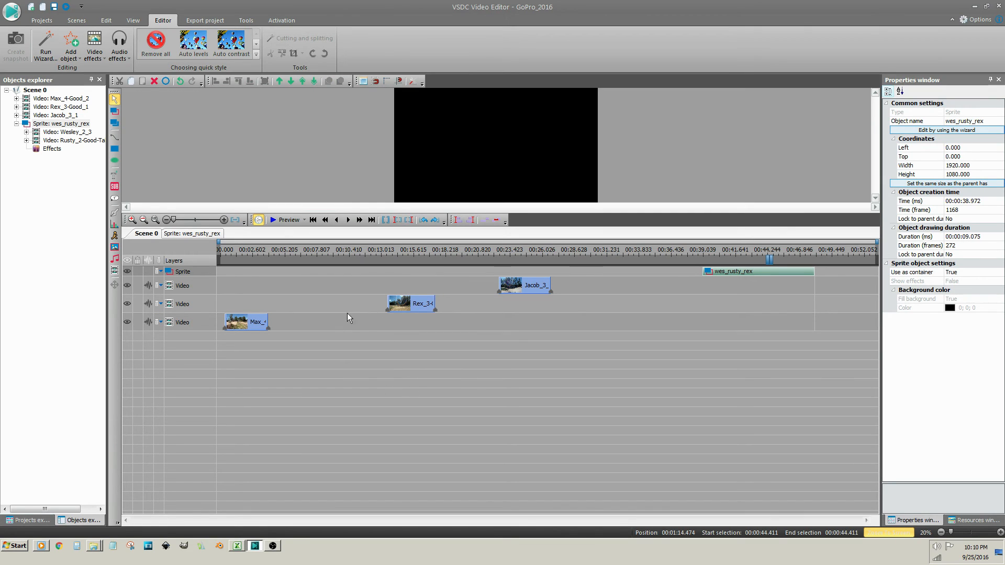
pyautogui.moveTo(249, 322)
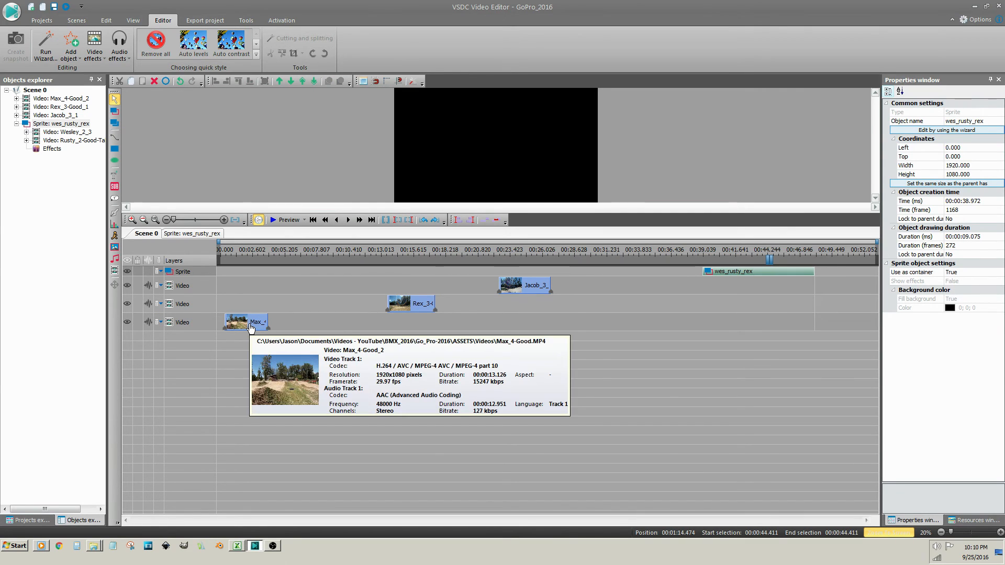
# Place Rex_3-Good_1, Max_4-Good_2 and Jacob_3_1 back to back, then the wes_rusty_rex sprite
pyautogui.click(246, 322)
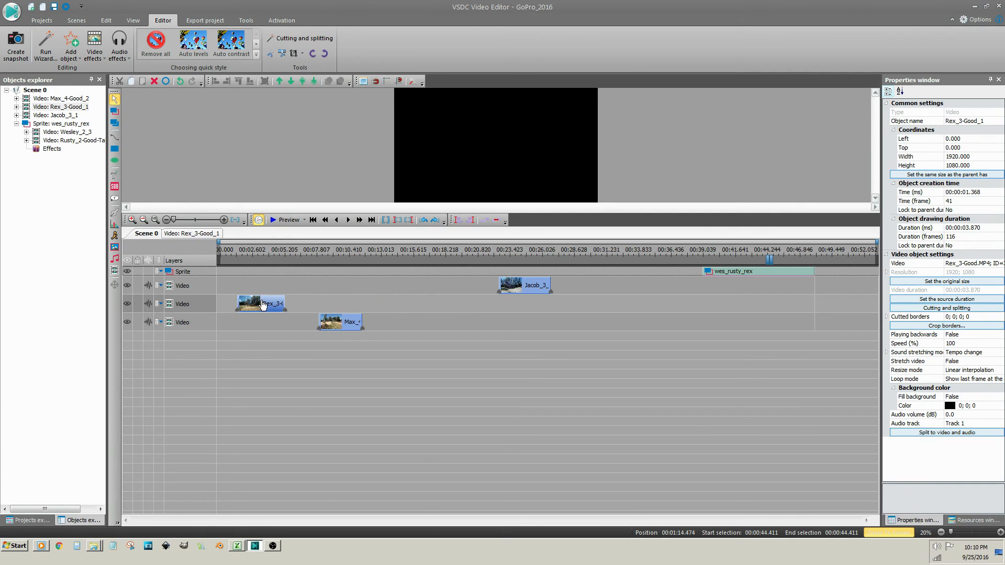
pyautogui.click(282, 250)
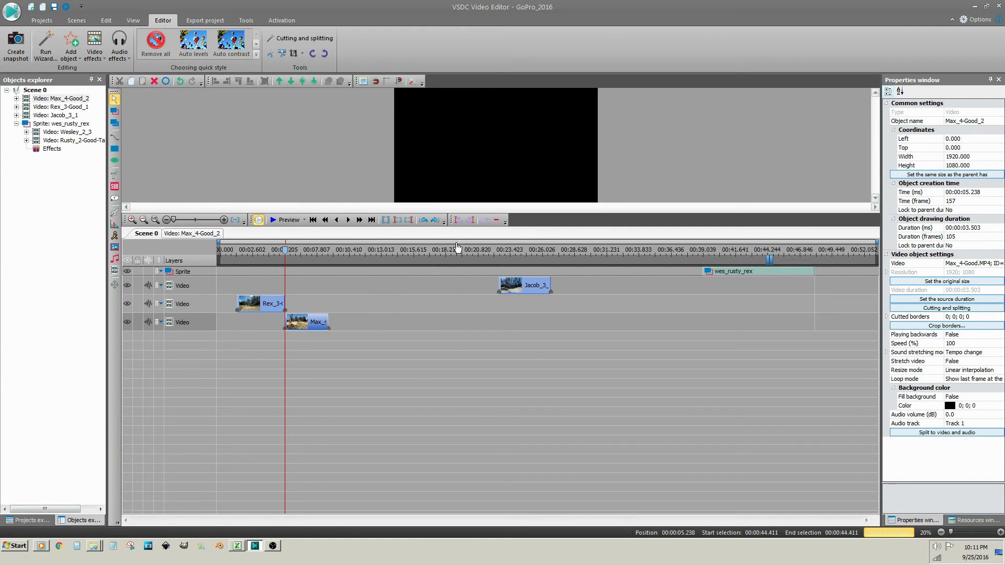
pyautogui.click(370, 219)
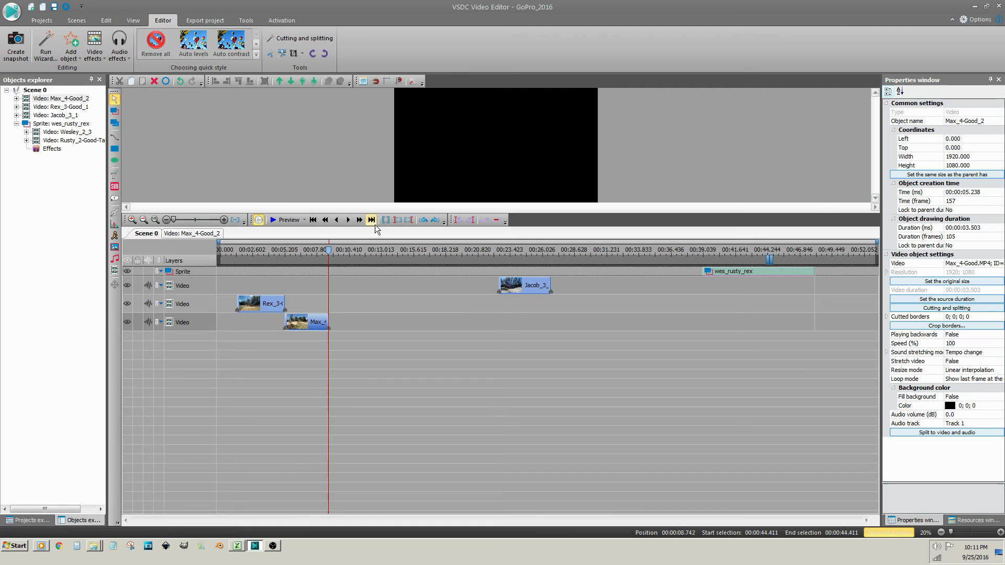
pyautogui.click(525, 284)
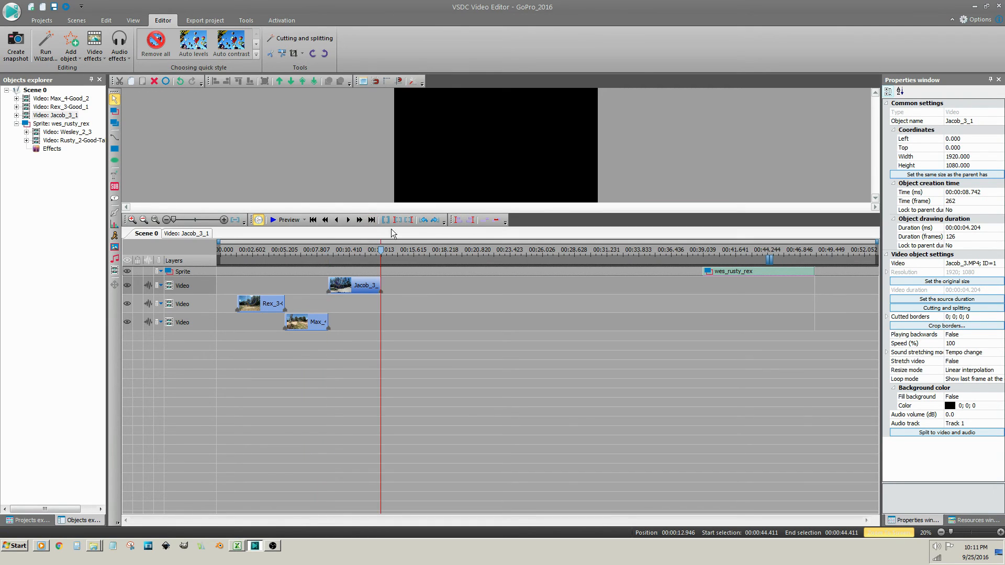
pyautogui.click(756, 271)
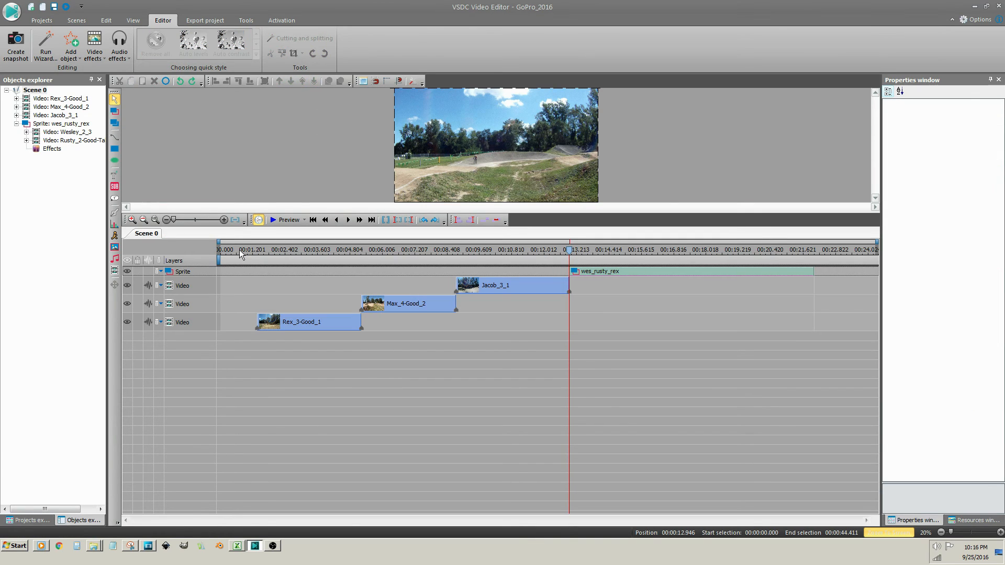
# Return the playhead to the start and play the GoPro_2016 scene in a preview window
pyautogui.click(237, 251)
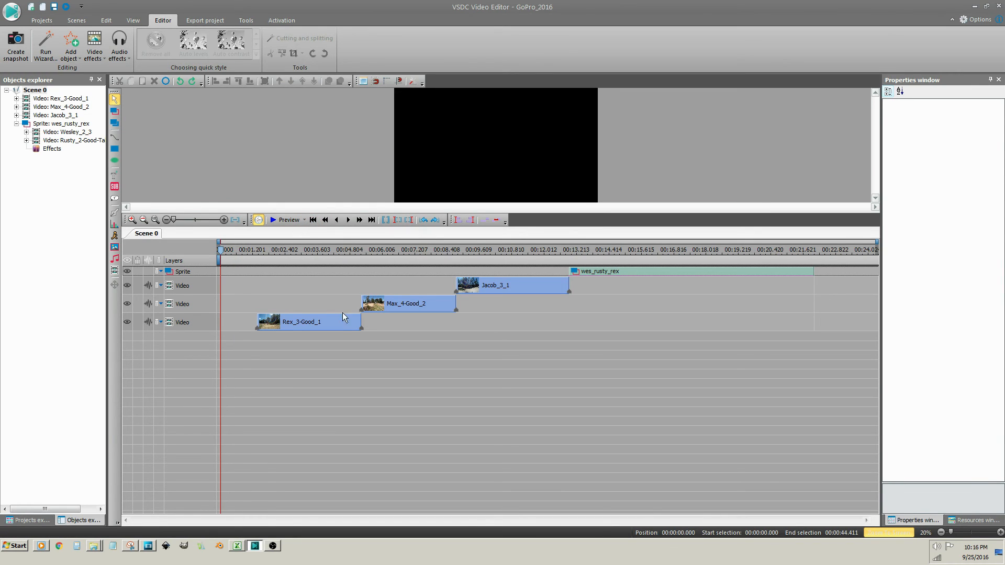
pyautogui.click(299, 321)
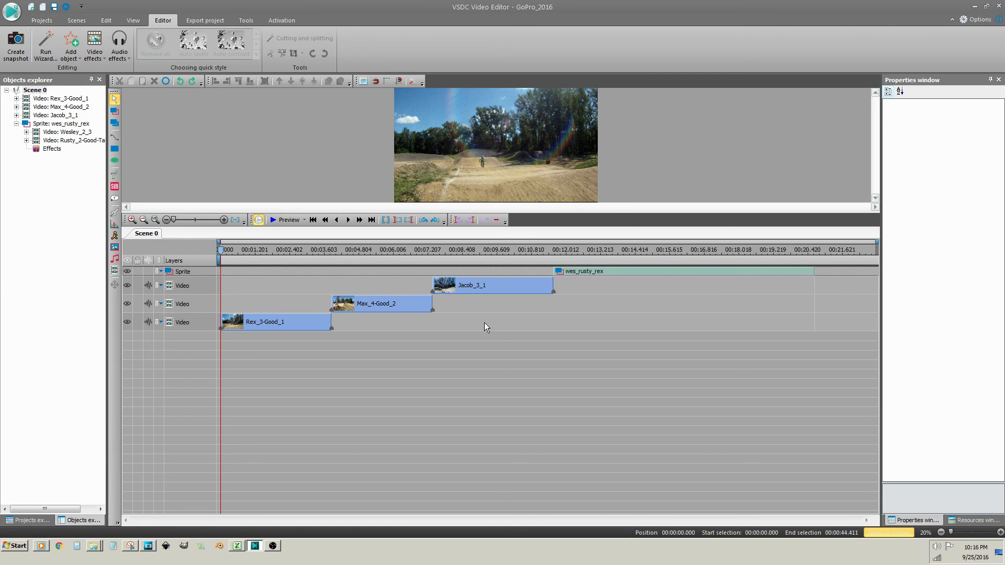
pyautogui.moveTo(469, 363)
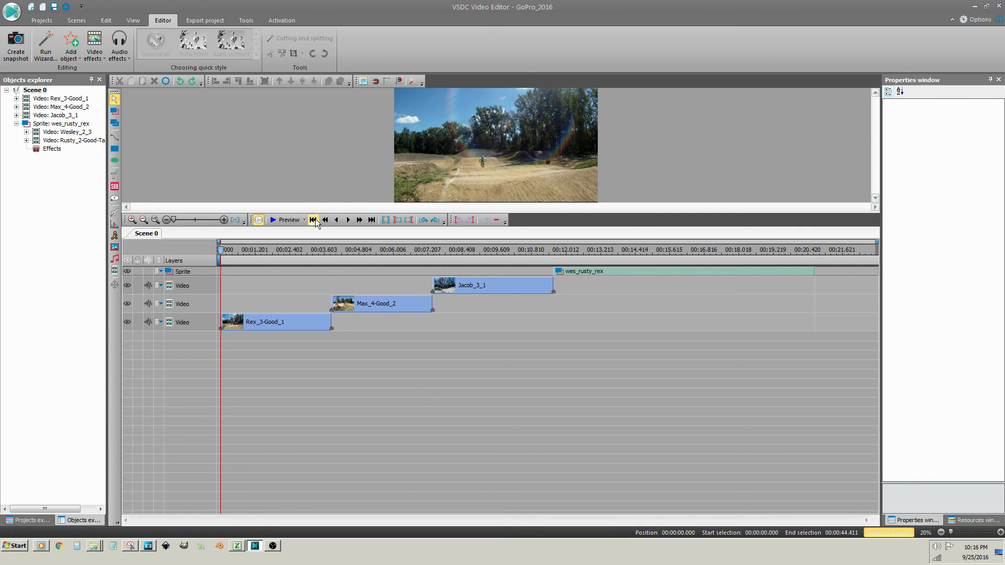
pyautogui.click(284, 219)
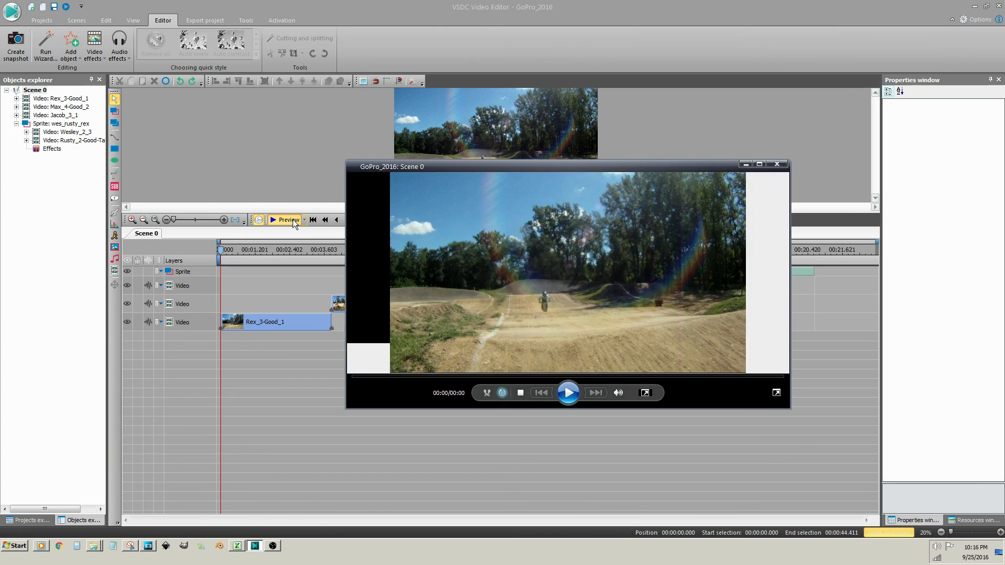
pyautogui.click(566, 392)
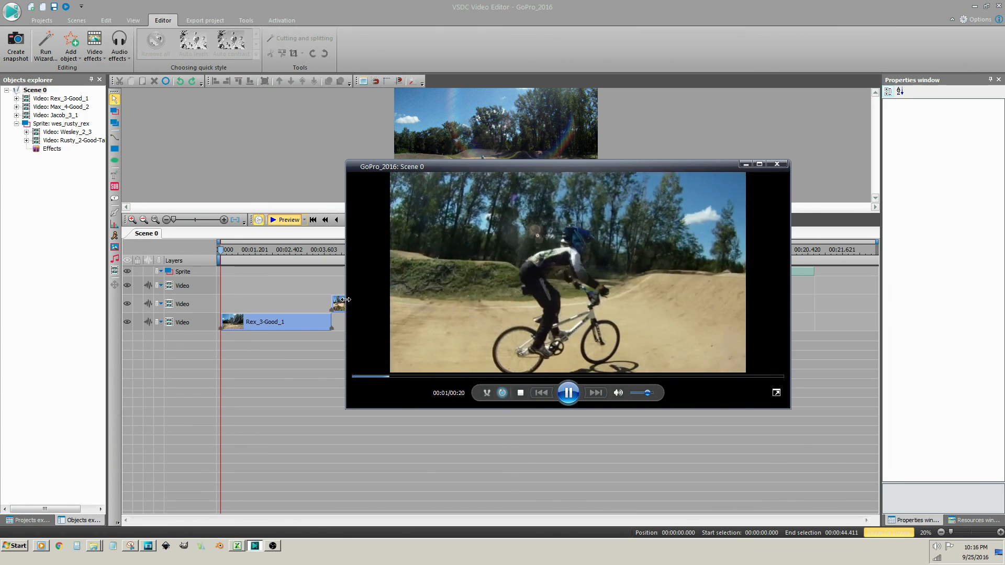